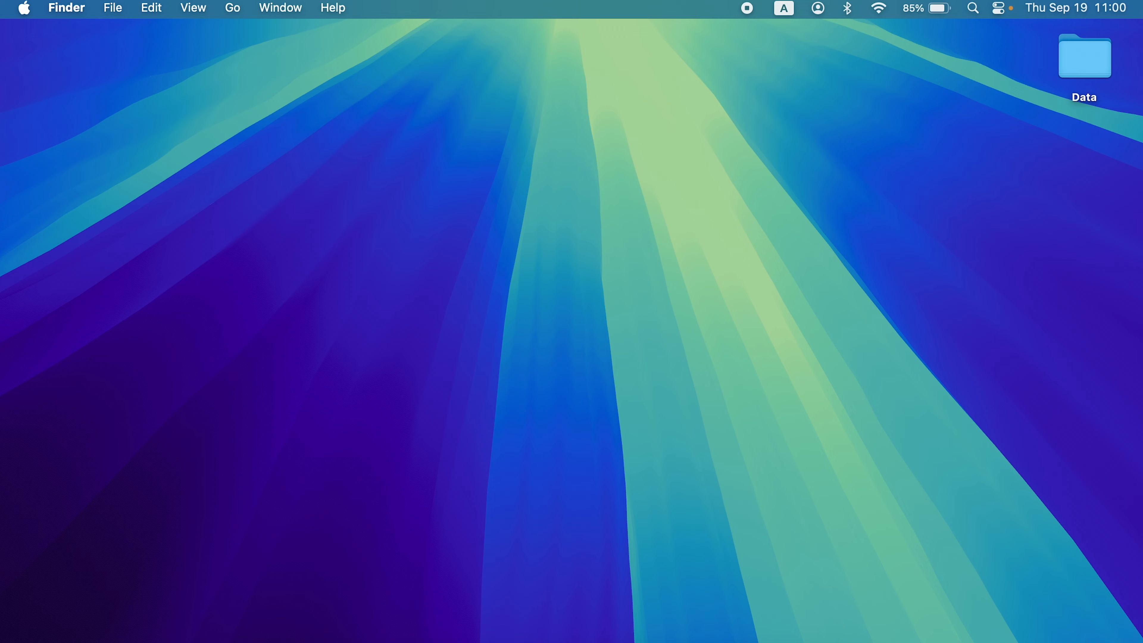
mouse_move(863, 624)
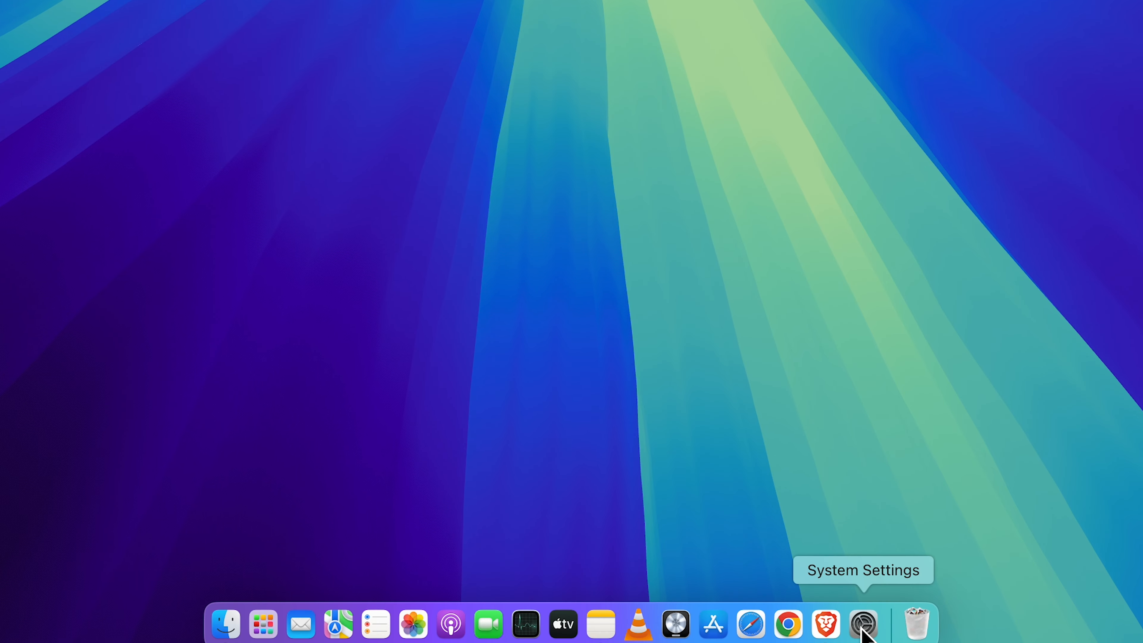
mouse_move(604, 440)
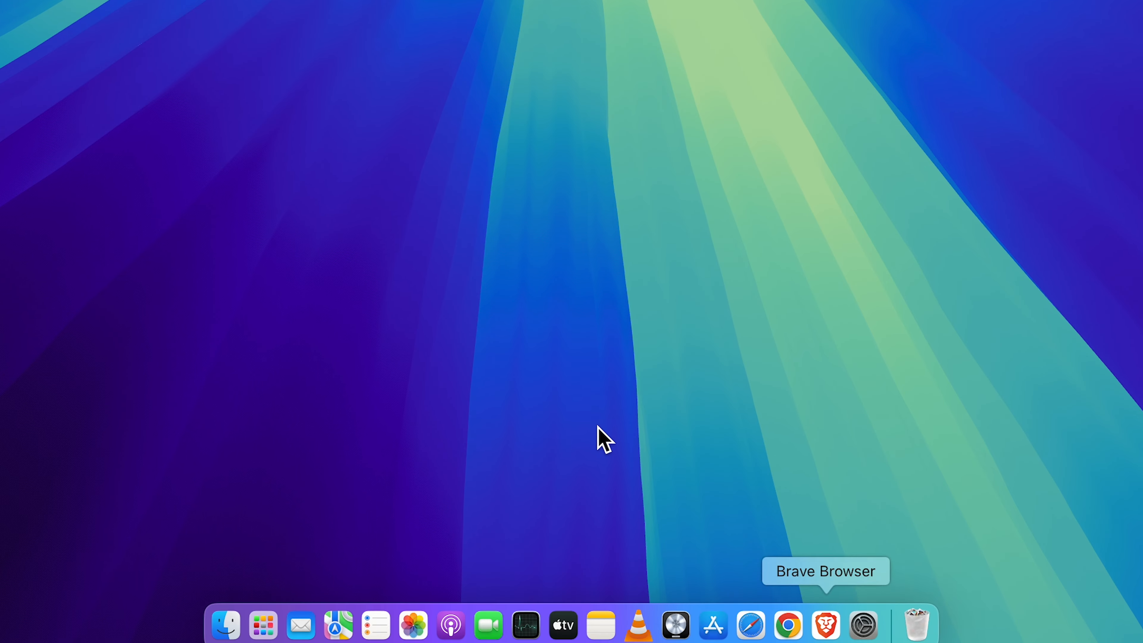
Launch System Settings from the Dock so its General page appears
click(26, 10)
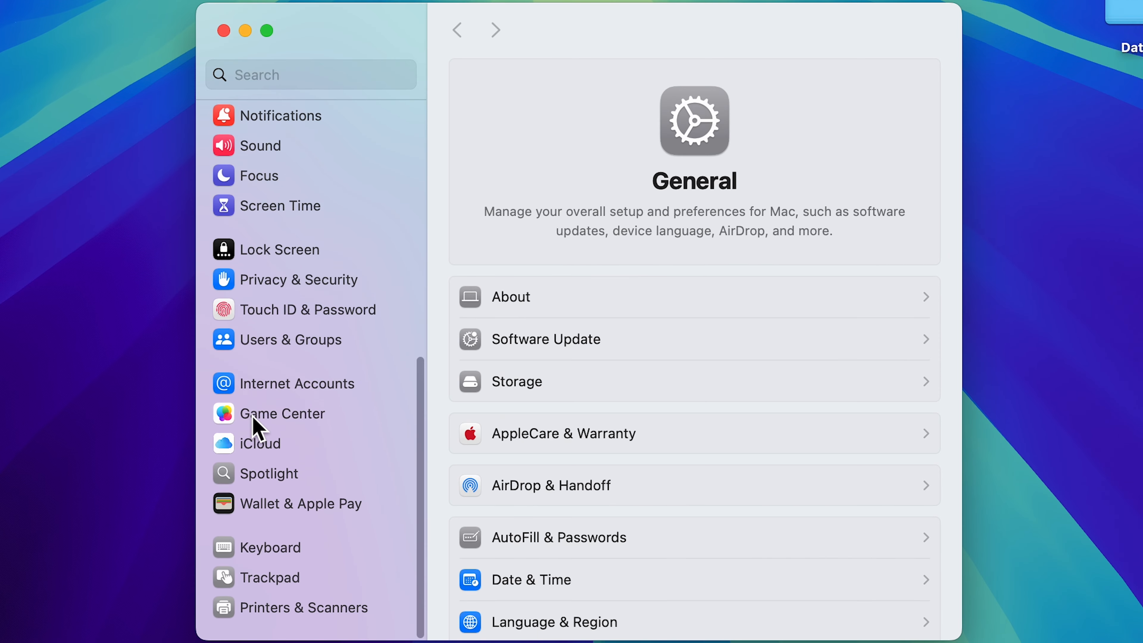
Go to the Keyboard settings and scroll down to the Dictation section
click(291, 555)
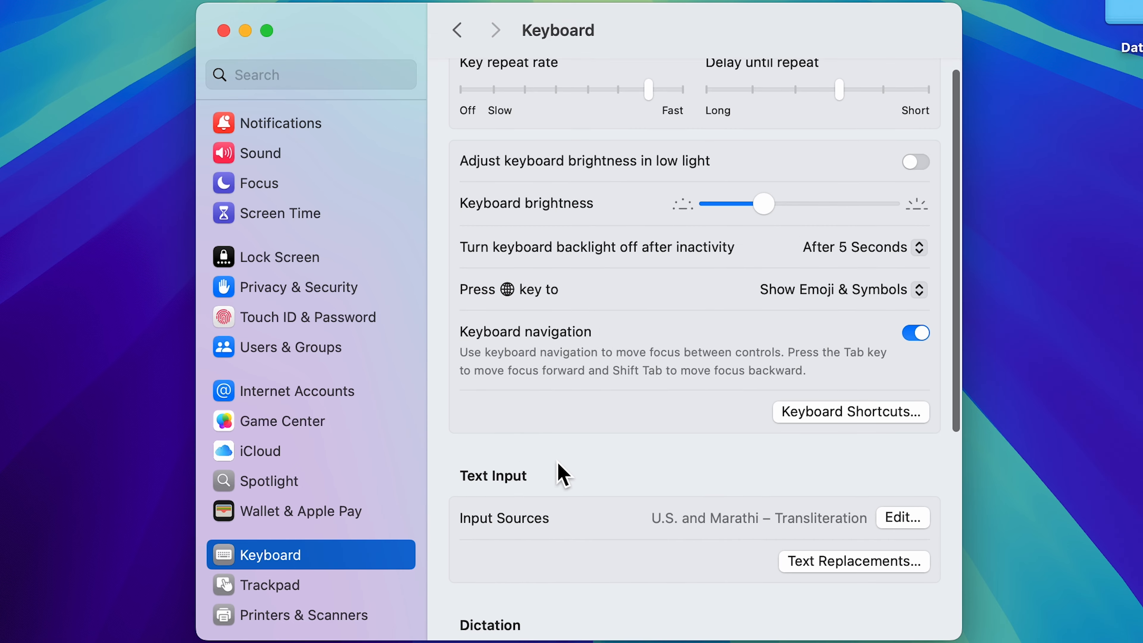
scroll(down, 3)
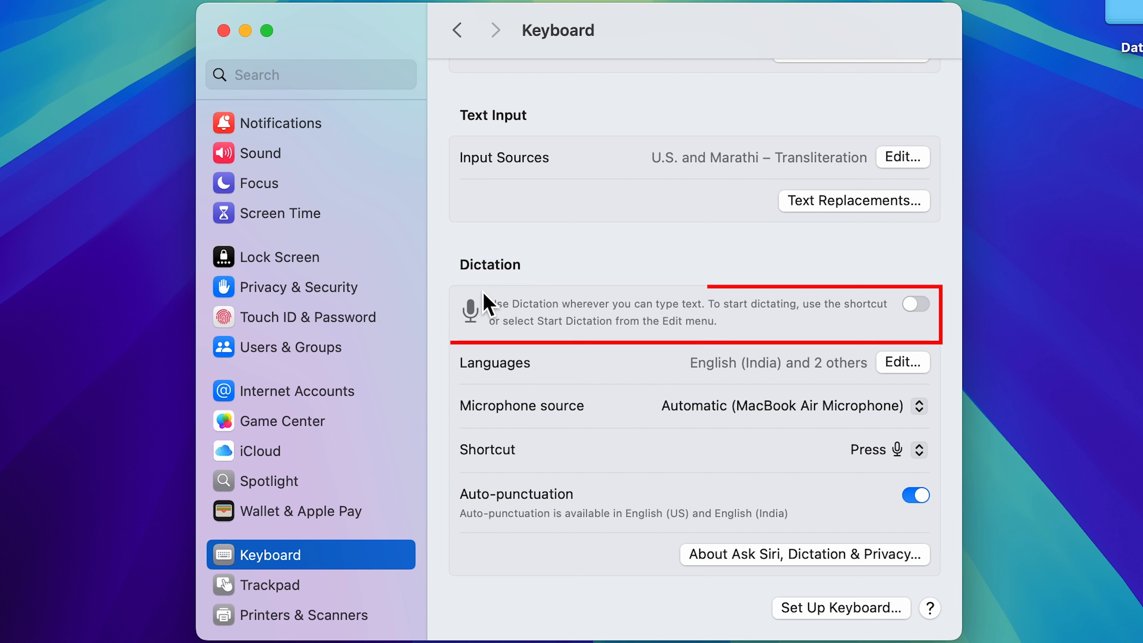
mouse_move(535, 324)
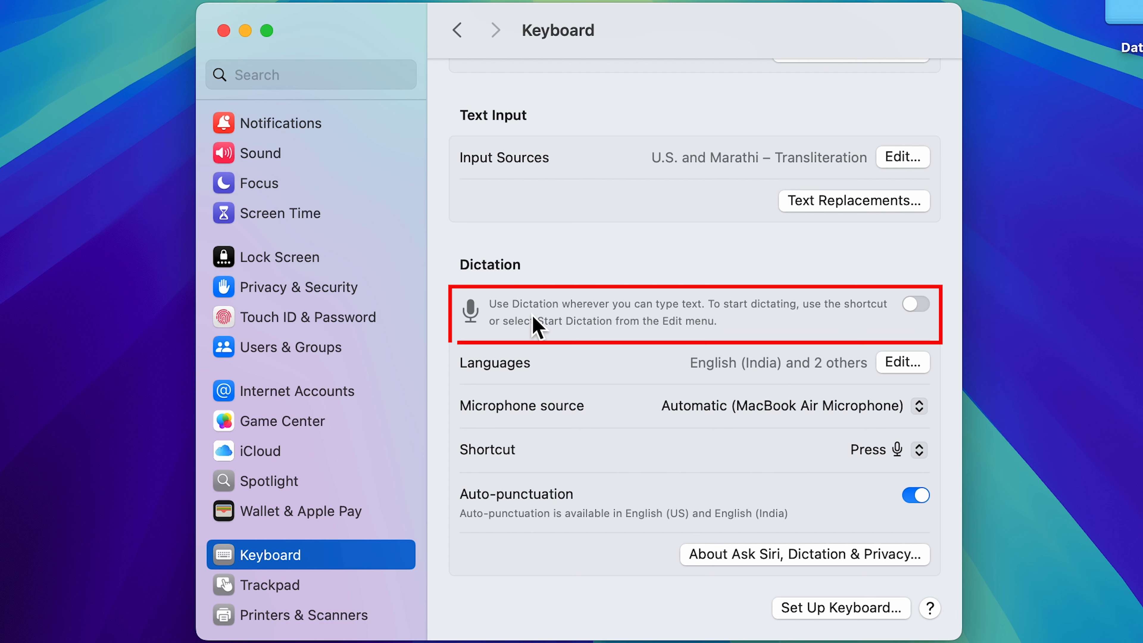
mouse_move(878, 304)
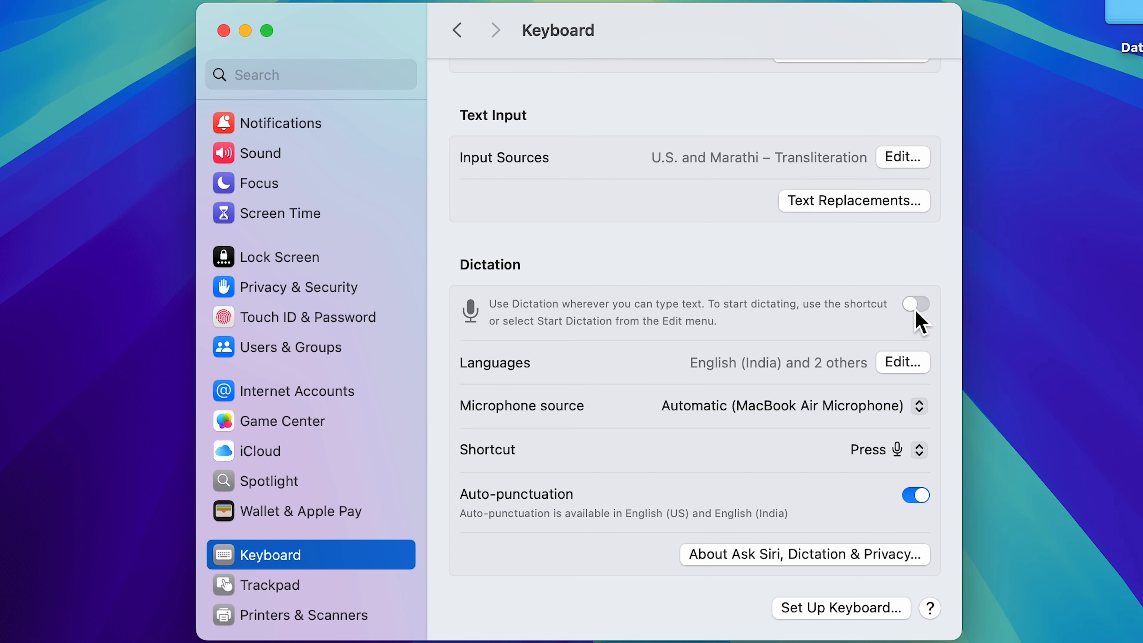
Switch Dictation on and review the languages list, cancelling without changing English (India)
click(915, 303)
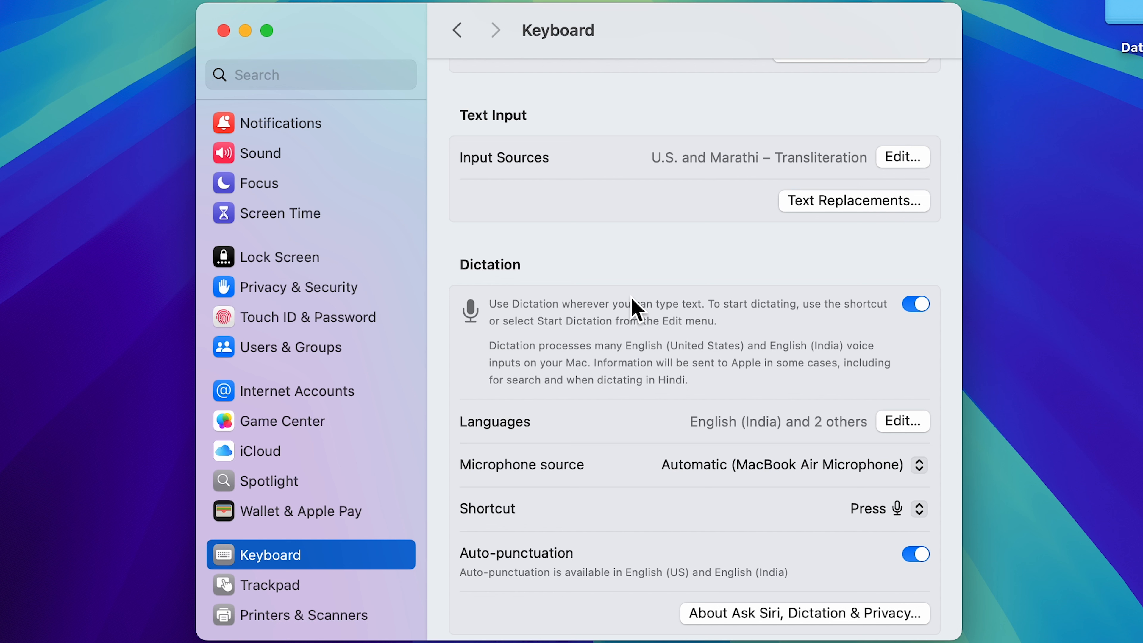
mouse_move(607, 302)
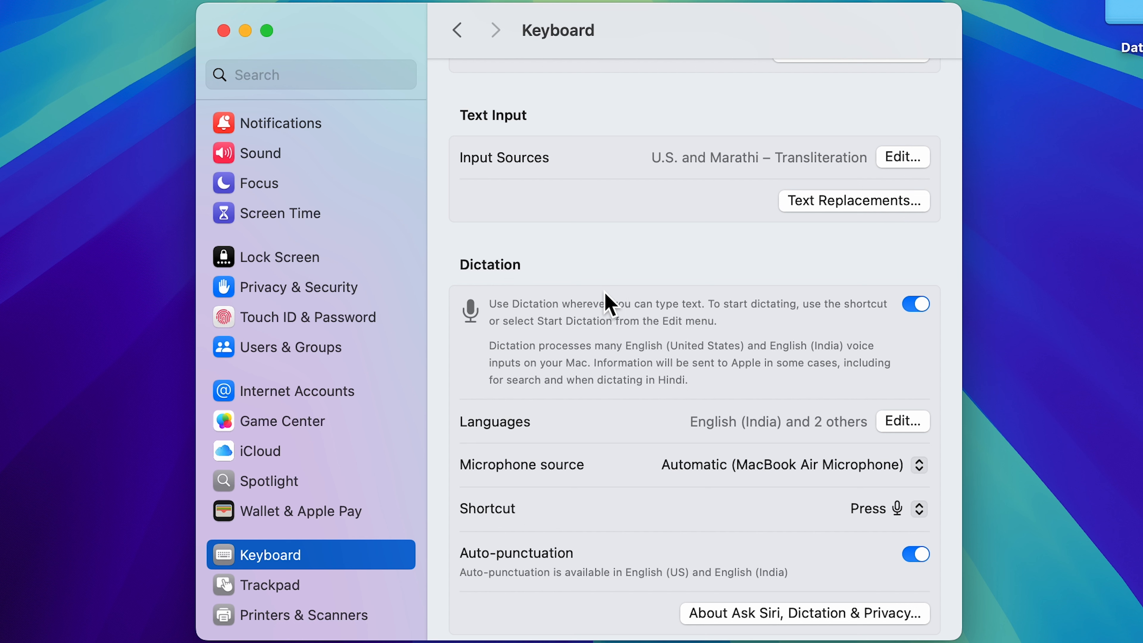
mouse_move(572, 392)
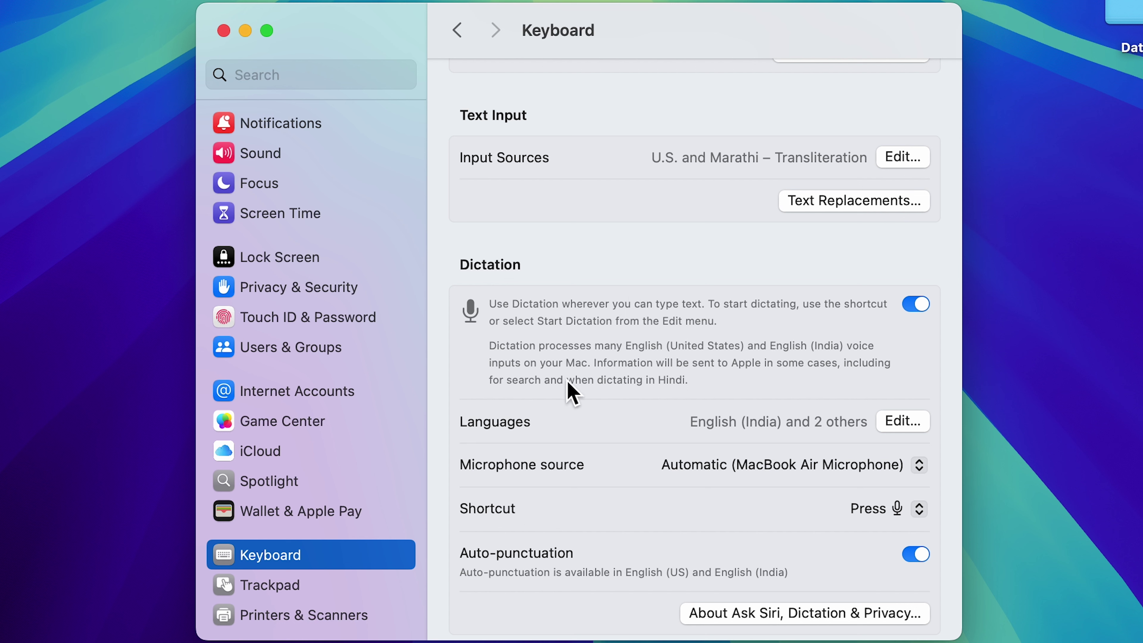
scroll(down, 3)
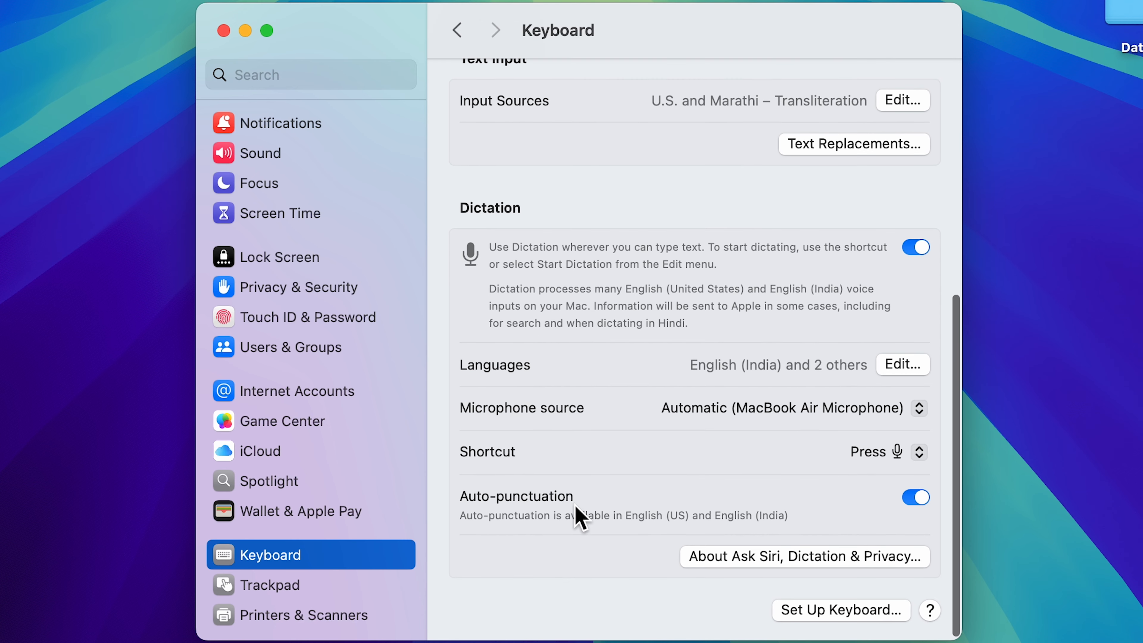
mouse_move(786, 392)
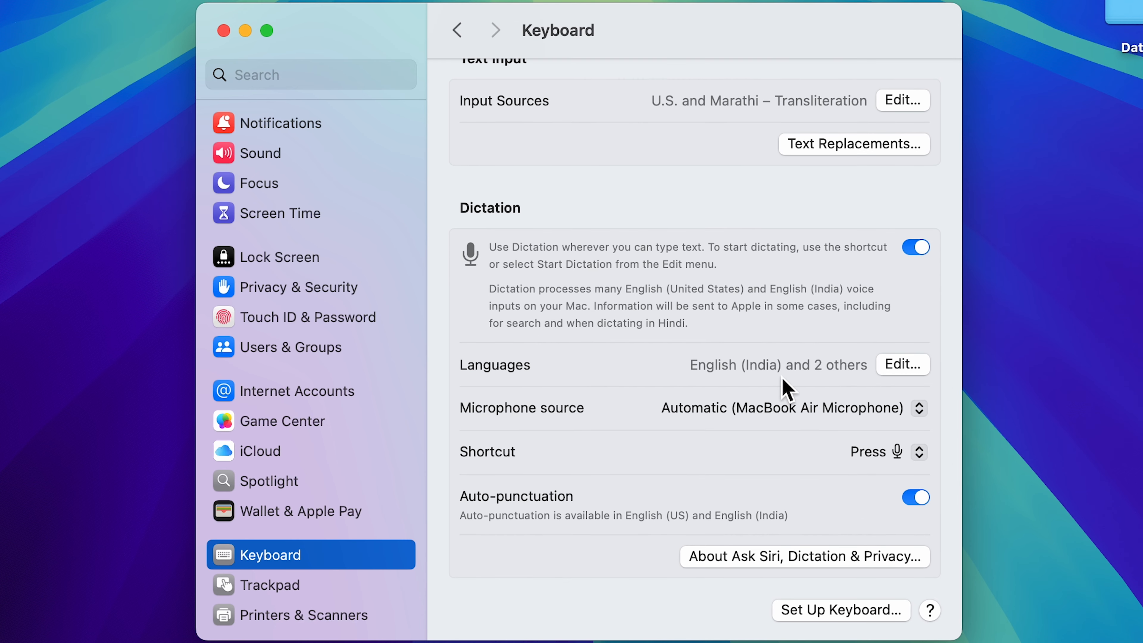
mouse_move(913, 380)
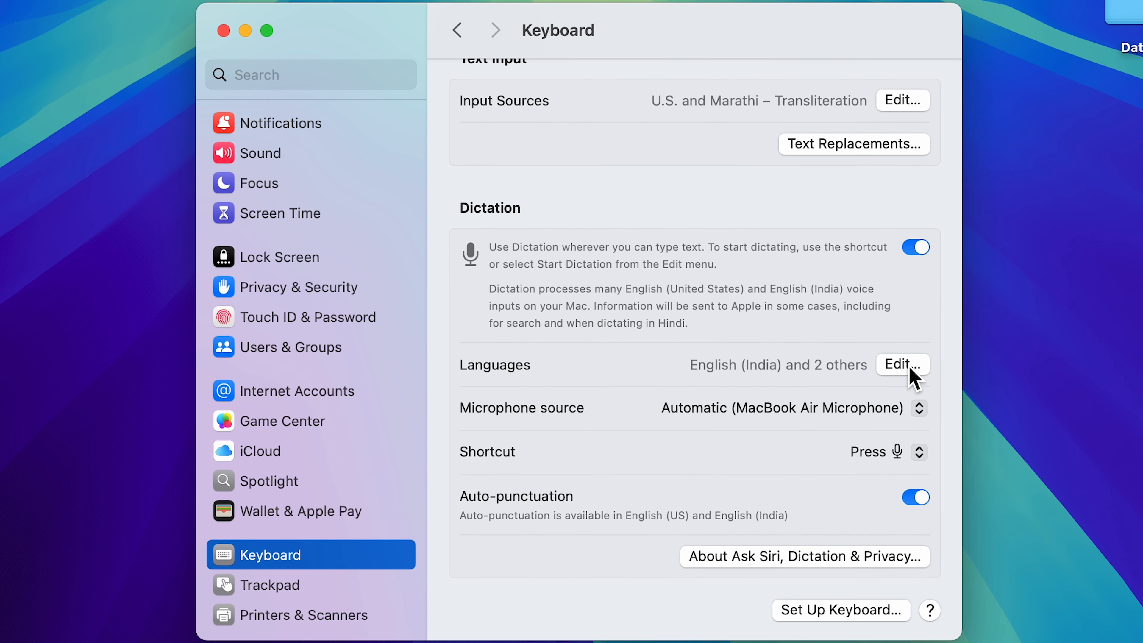
click(902, 365)
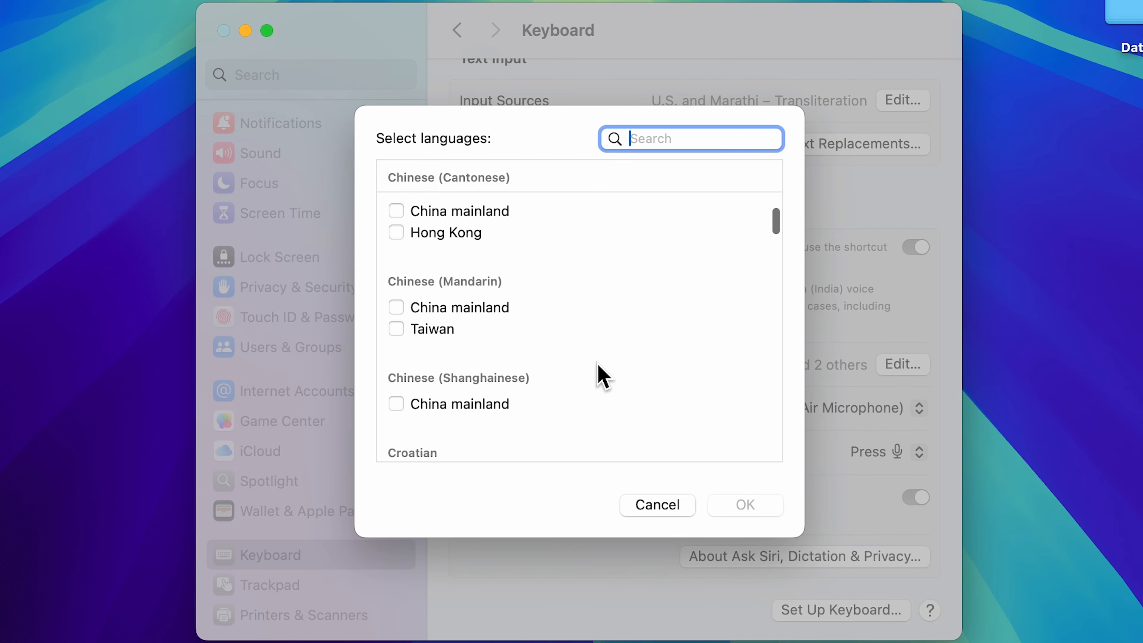
scroll(down, 3)
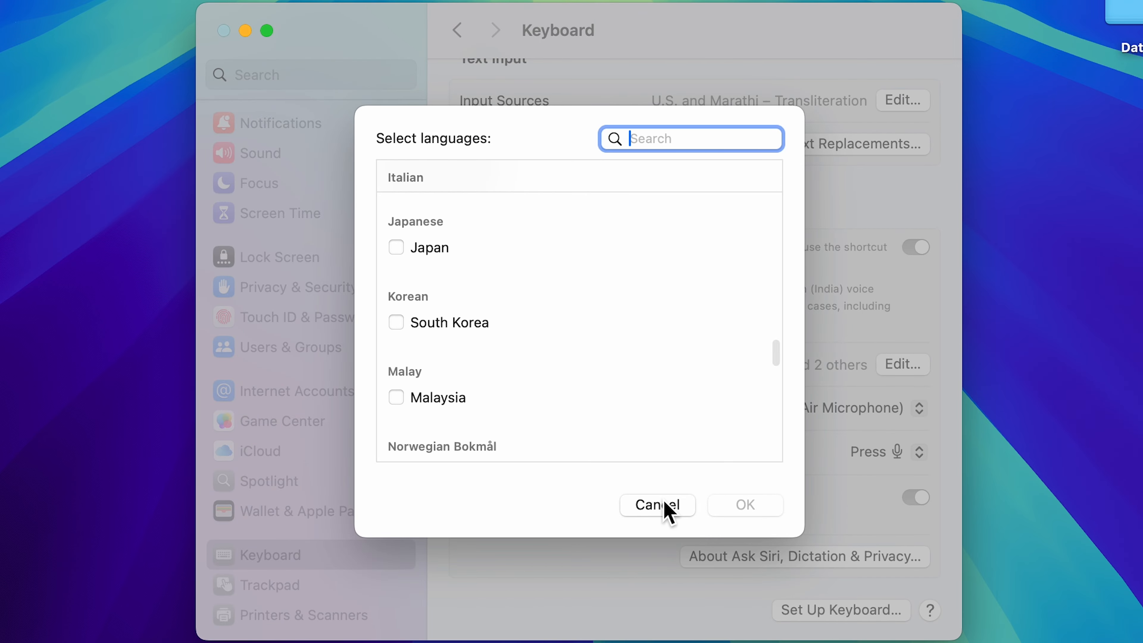
click(656, 504)
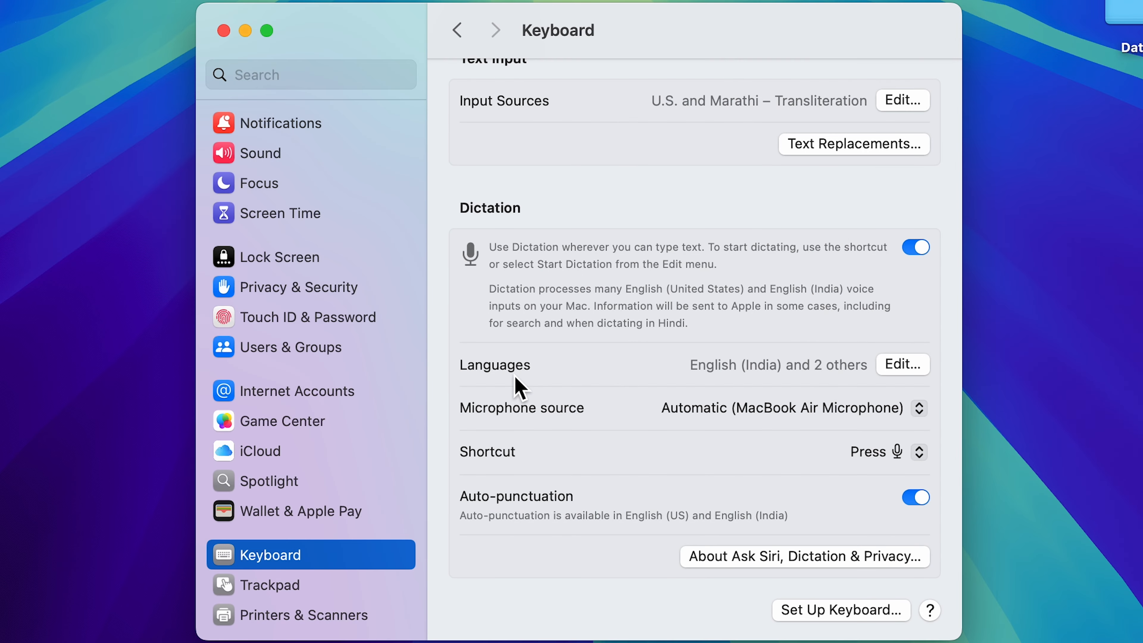
mouse_move(655, 438)
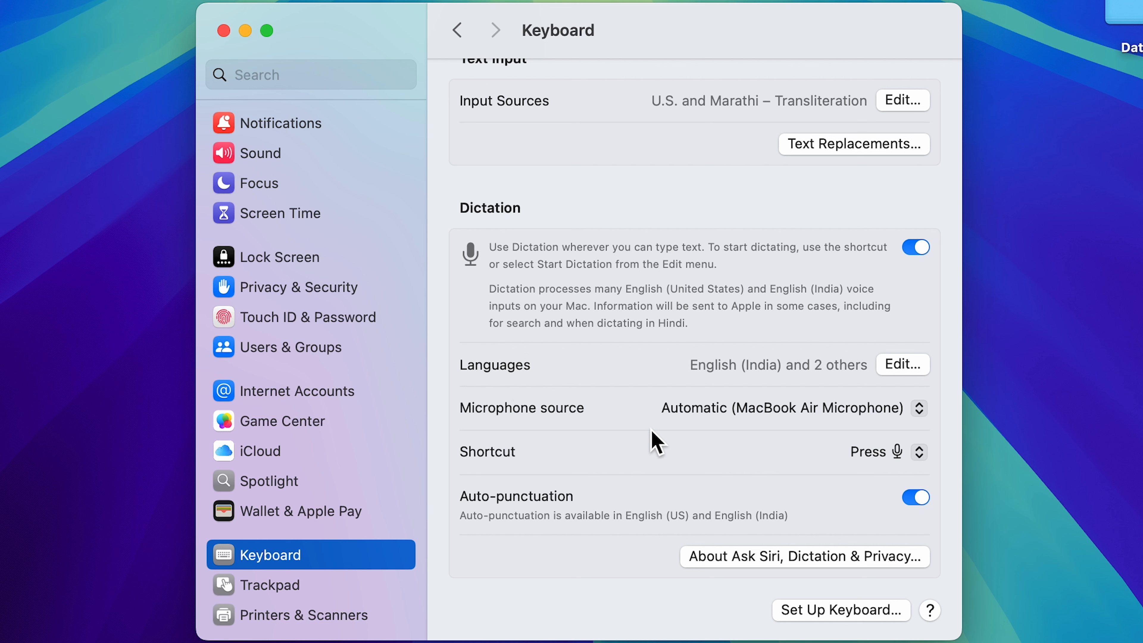
mouse_move(627, 426)
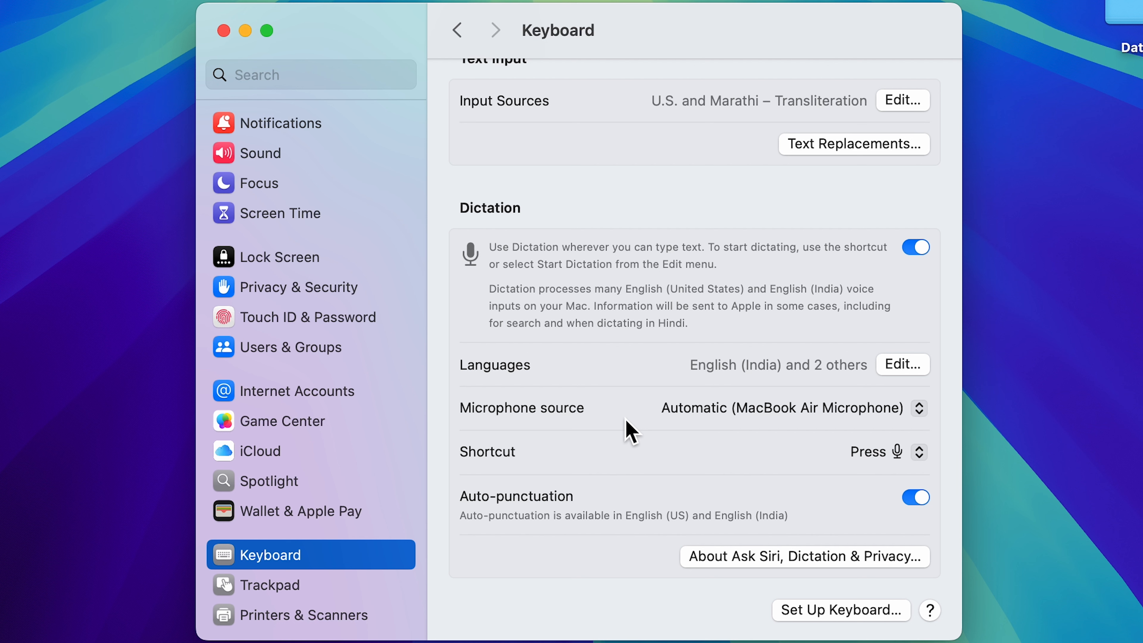
mouse_move(499, 477)
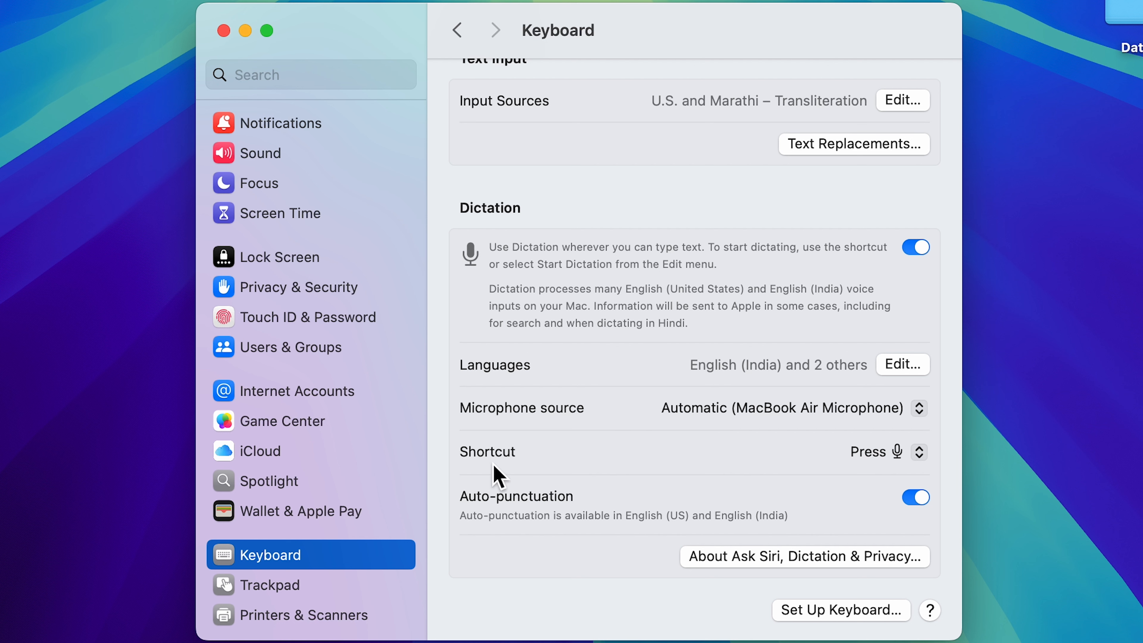
mouse_move(516, 465)
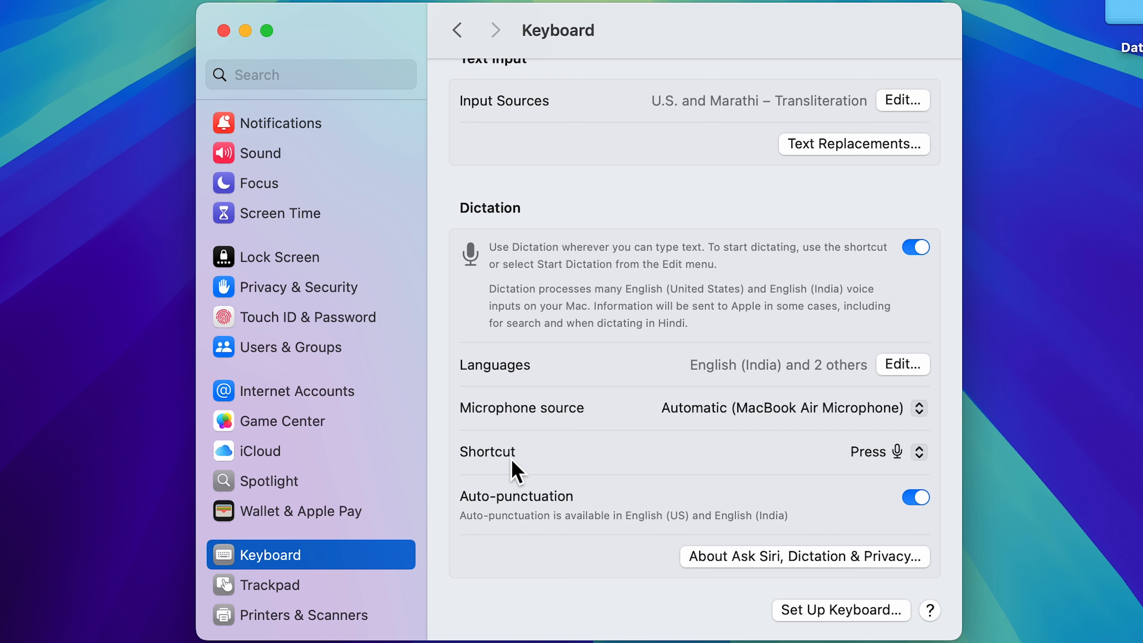
mouse_move(884, 451)
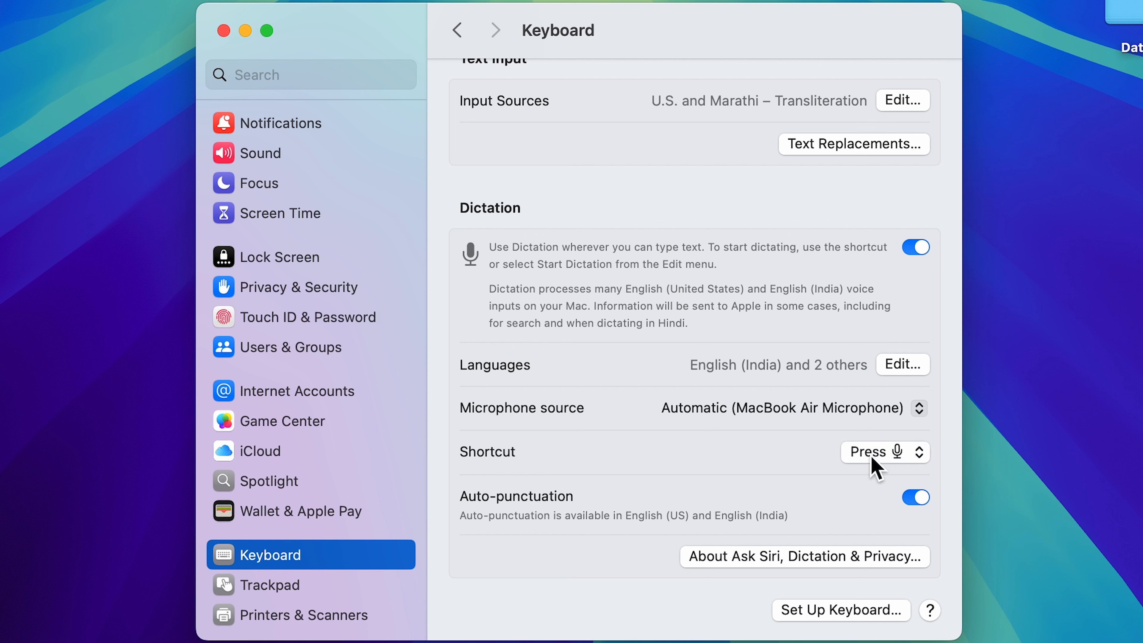
Review the dictation Shortcut choices and keep 'Press microphone key' selected
click(884, 451)
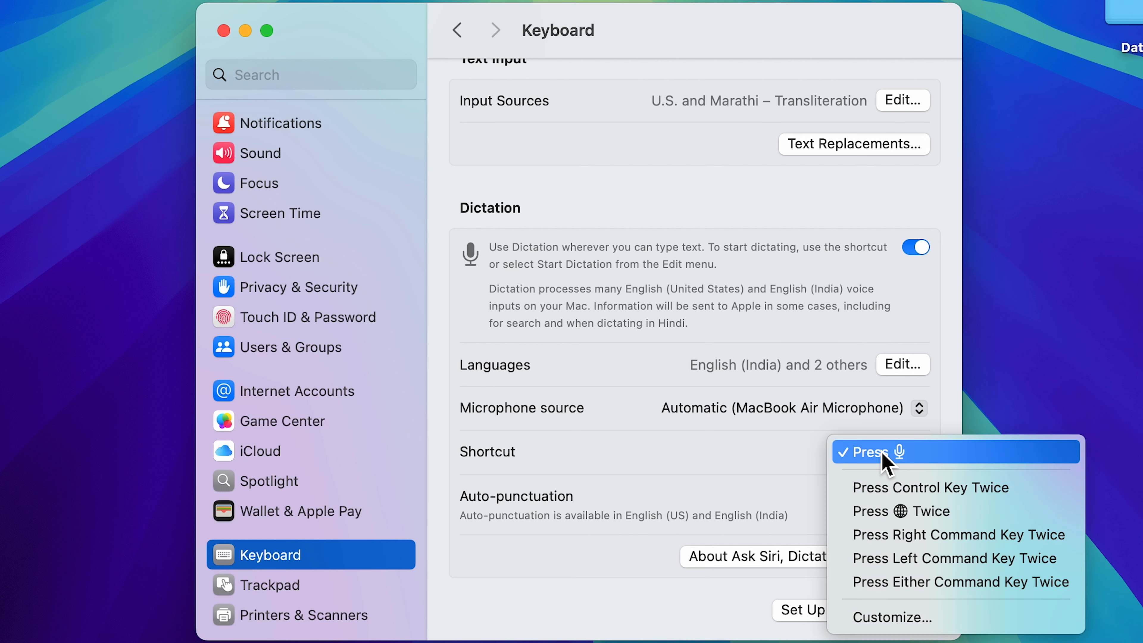
mouse_move(877, 487)
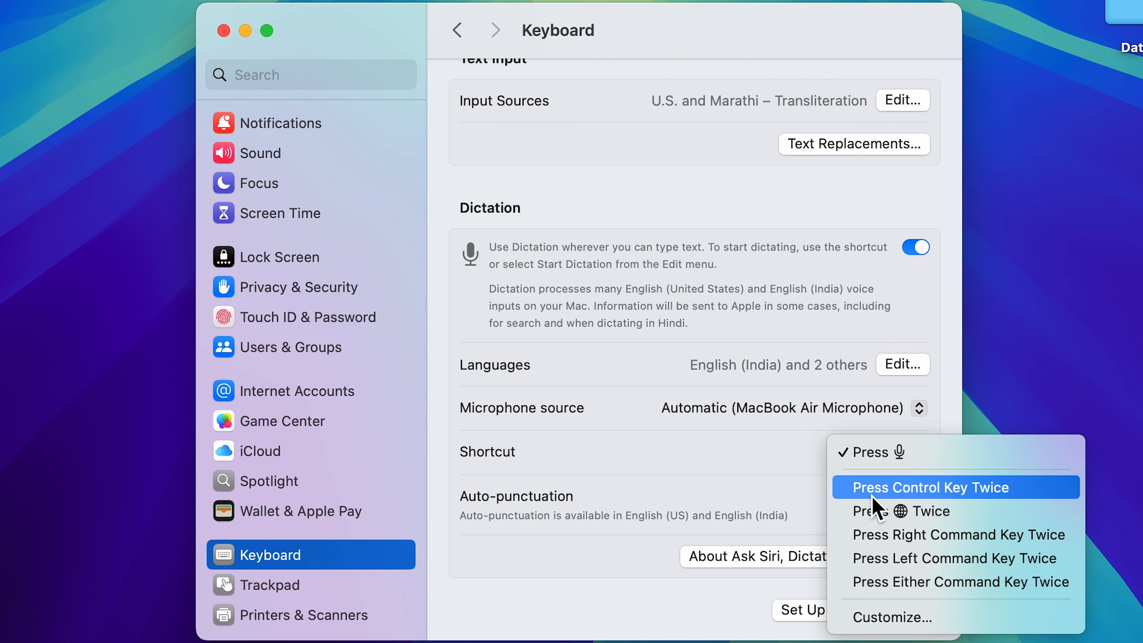
mouse_move(789, 500)
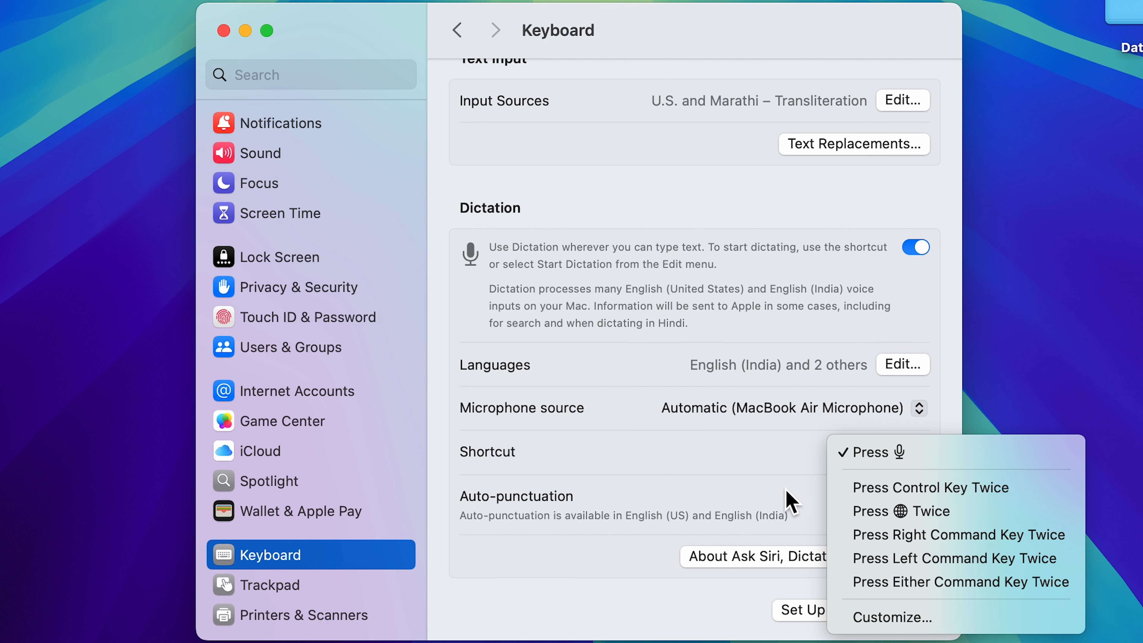
mouse_move(782, 467)
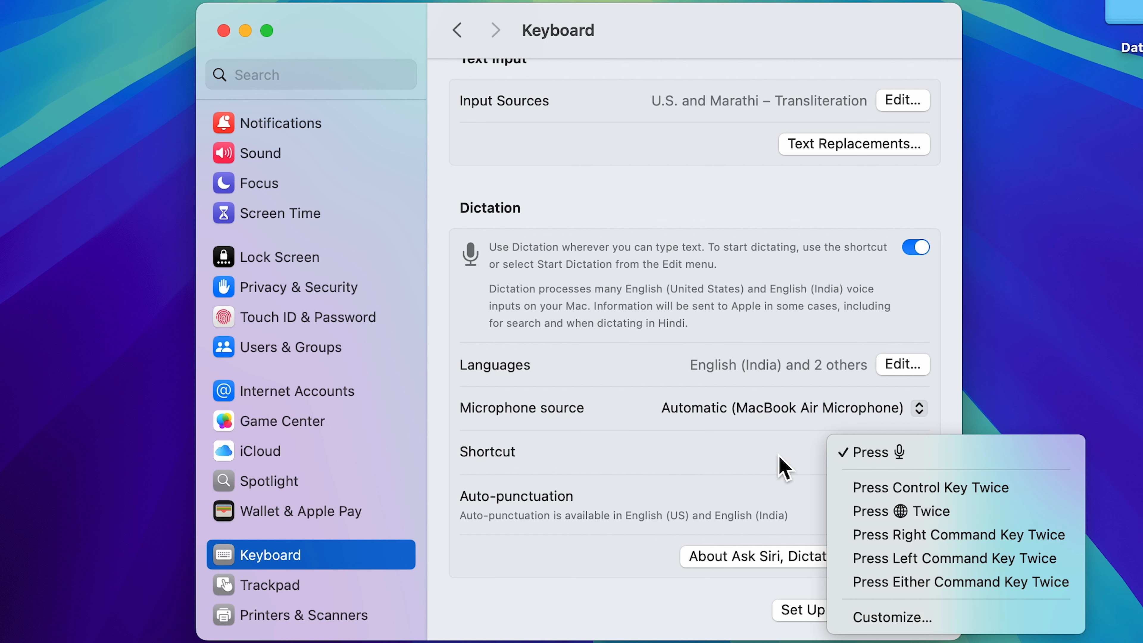
click(867, 451)
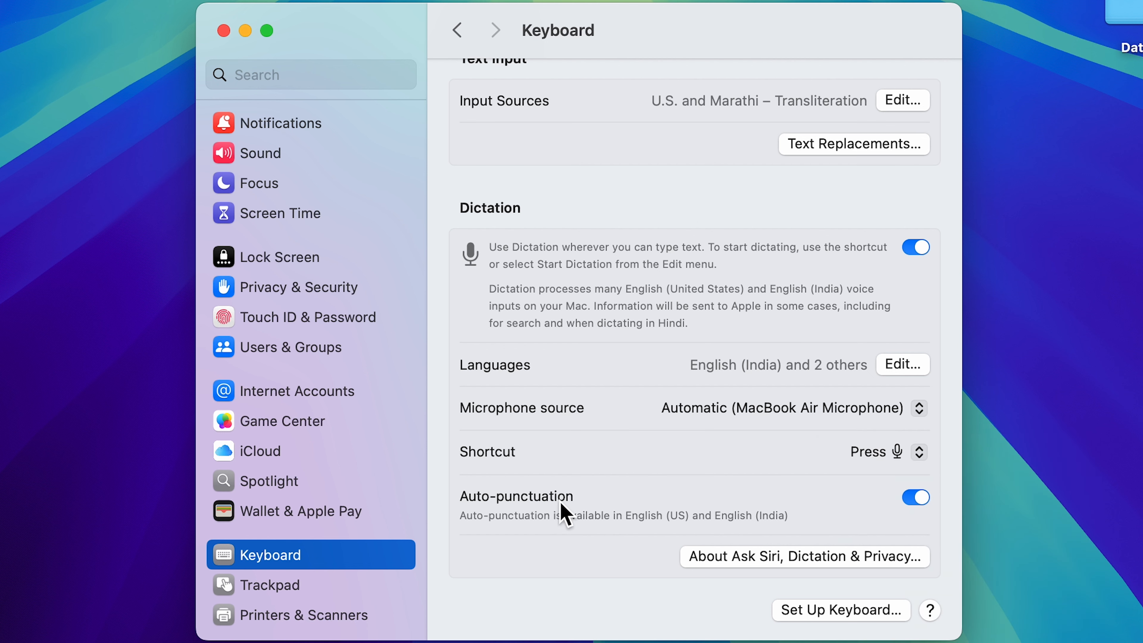
Switch the Auto-punctuation toggle off for dictation
click(916, 497)
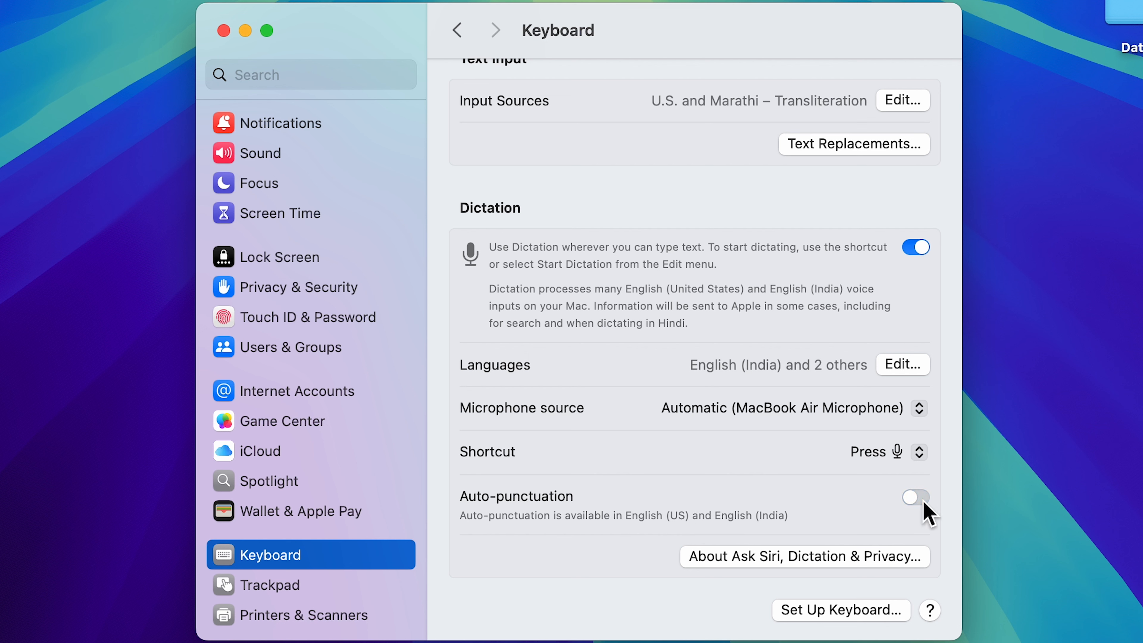
mouse_move(596, 485)
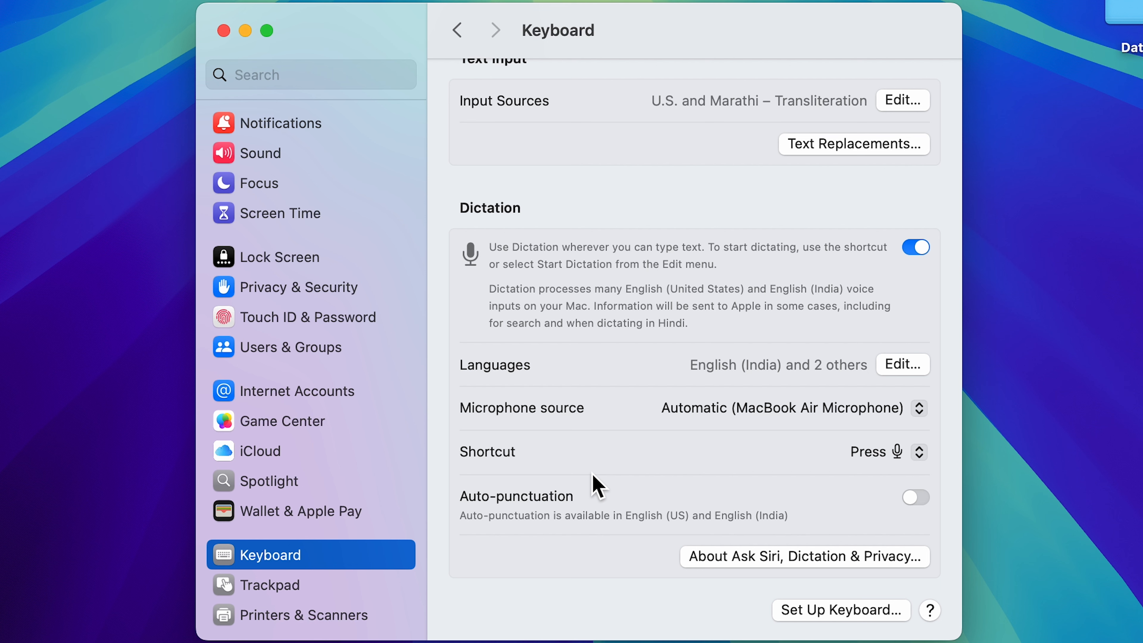
mouse_move(650, 471)
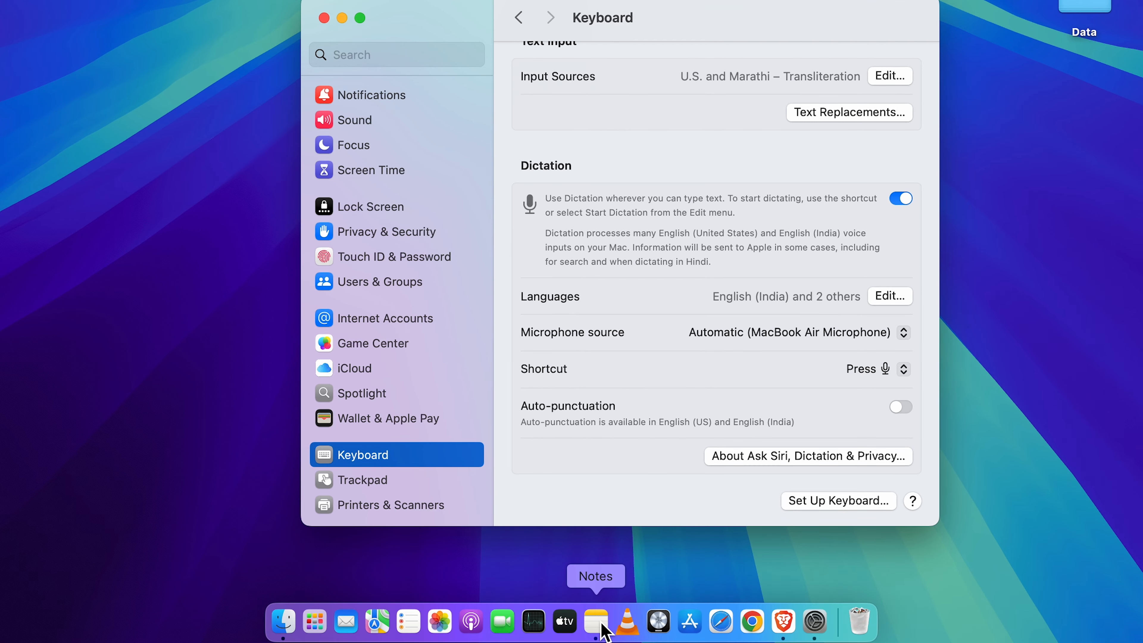
Switch to Notes and start dictation with F5 in the empty Note 1
click(595, 621)
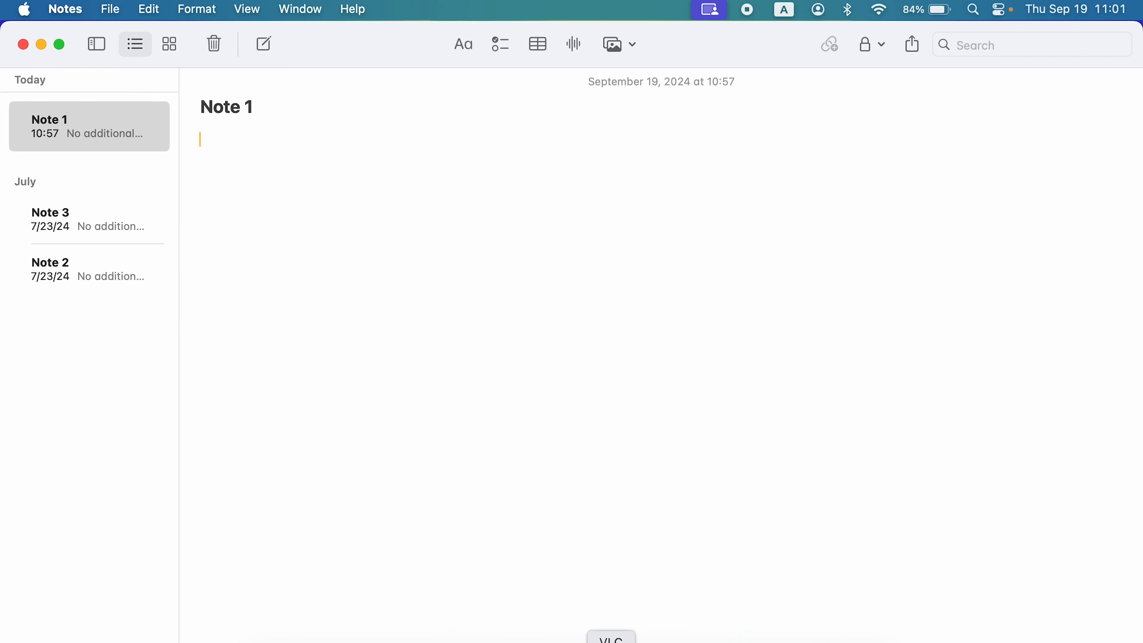
mouse_move(579, 638)
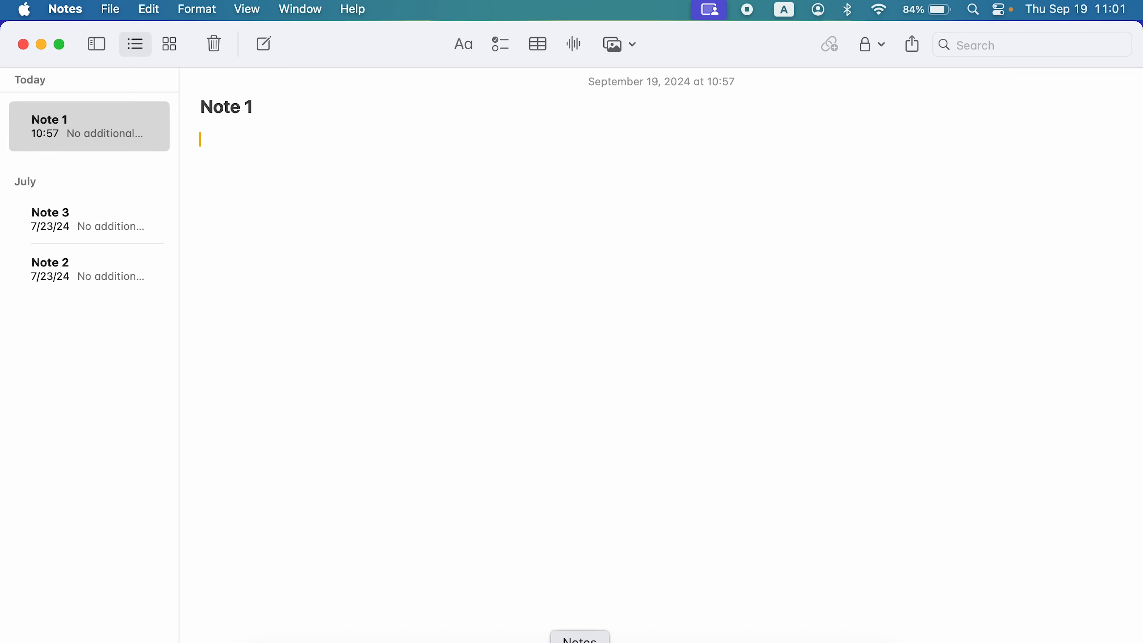
mouse_move(377, 220)
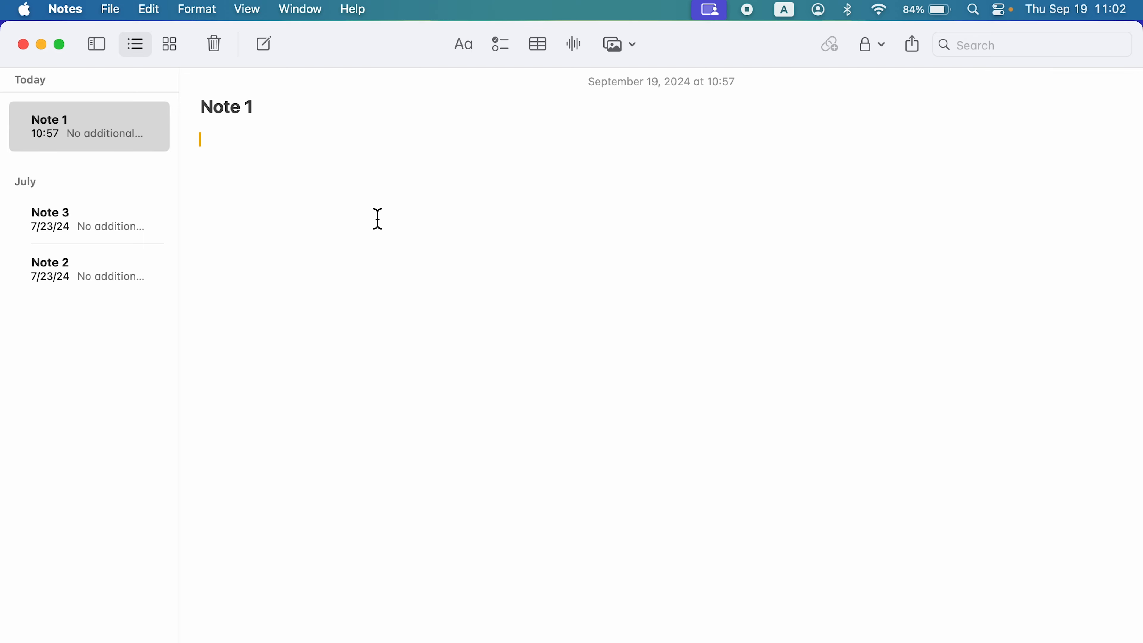
key(f5)
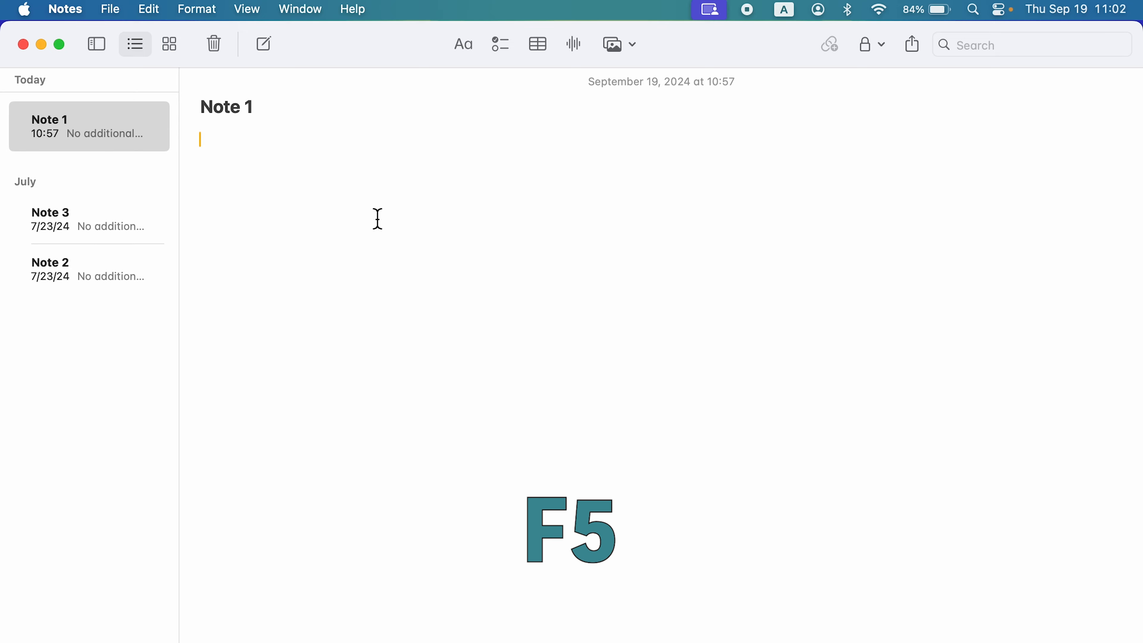
key(f5)
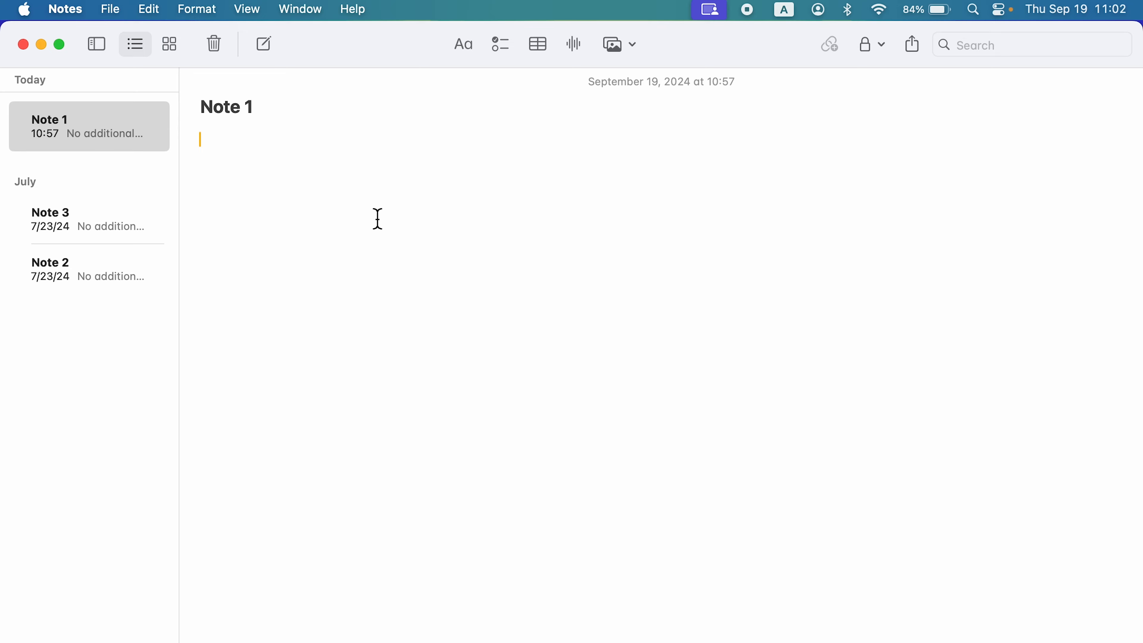
mouse_move(215, 165)
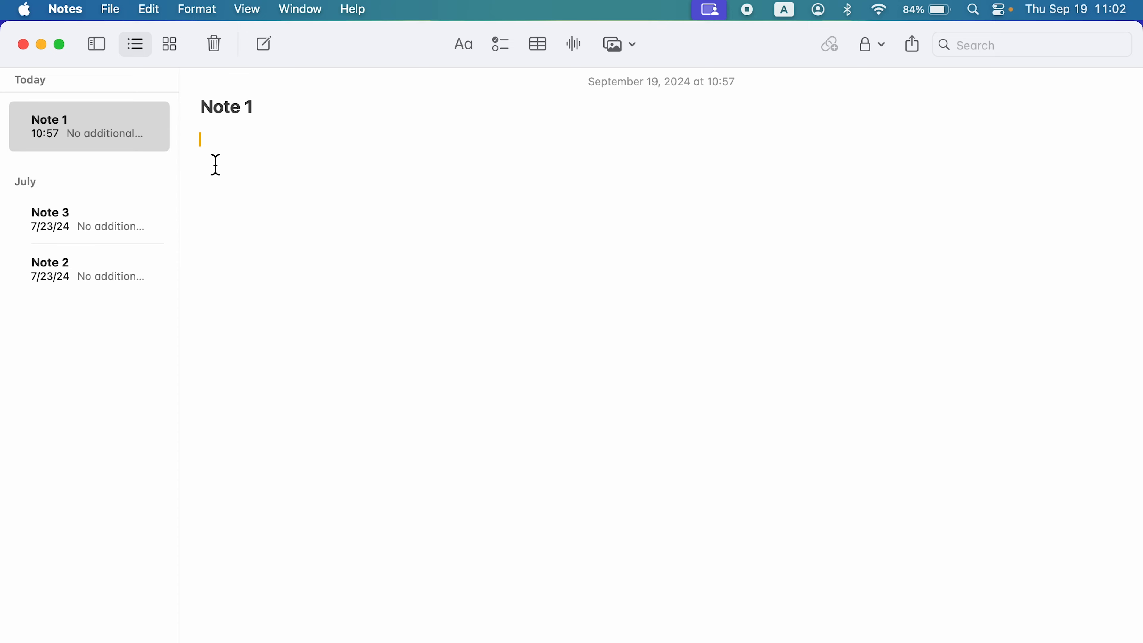
mouse_move(226, 154)
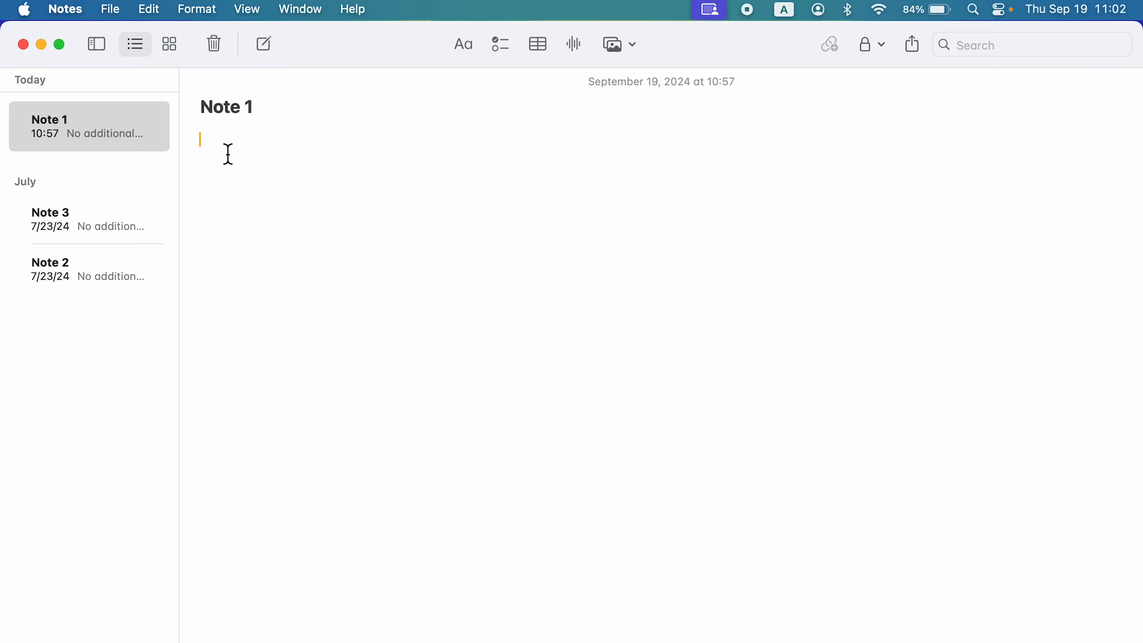
mouse_move(292, 392)
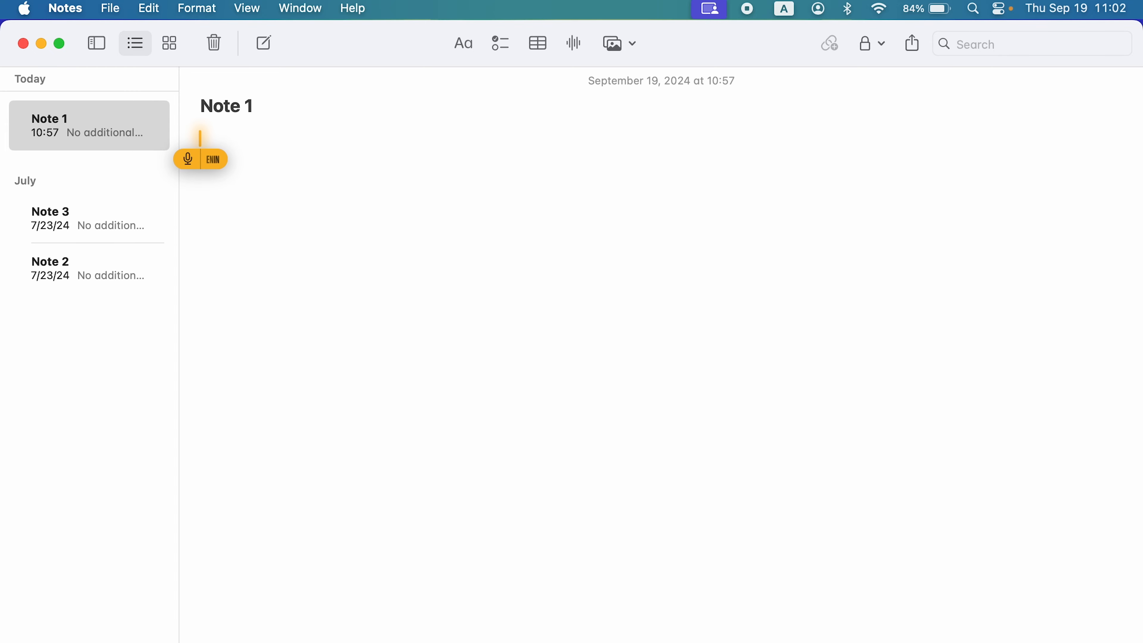
Dictate 'macOS Sequoia brings effortless window tiling, web browsing with few distractions, new iPhone Mirroring and support for Apple Intelligence.'
text(macOS se)
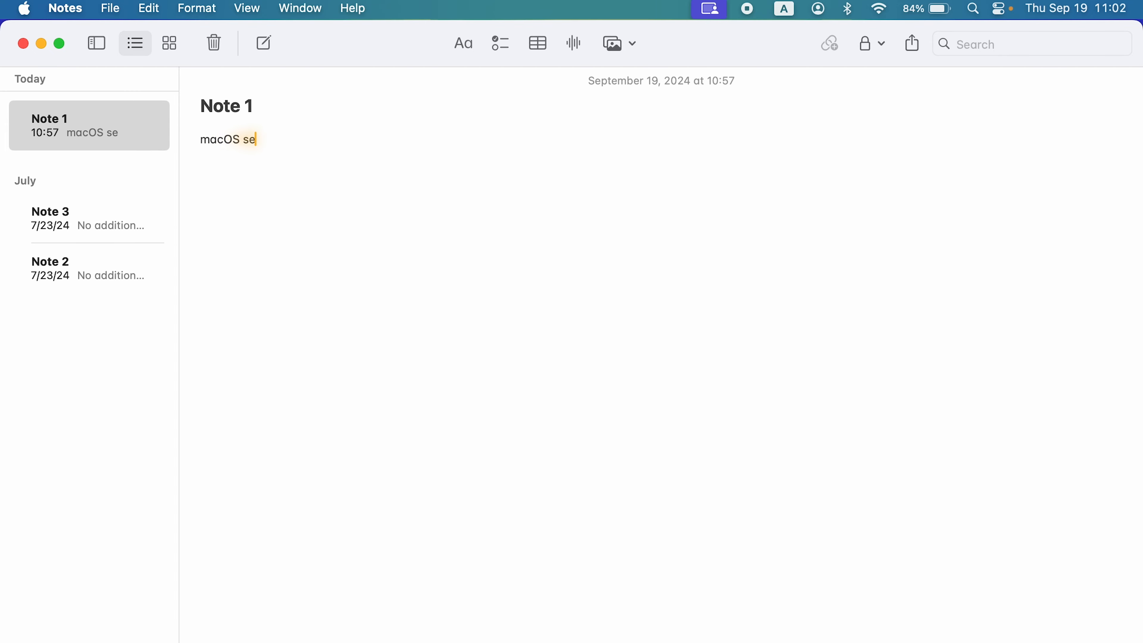
text(khoya brings effortless window tie)
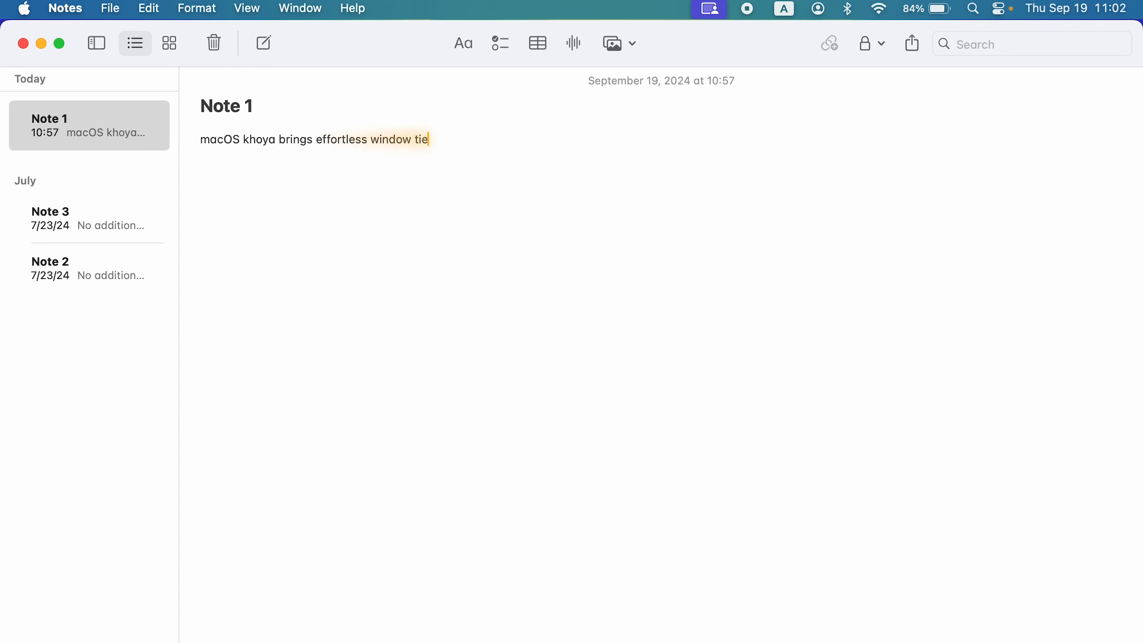
text(ling, web browsing)
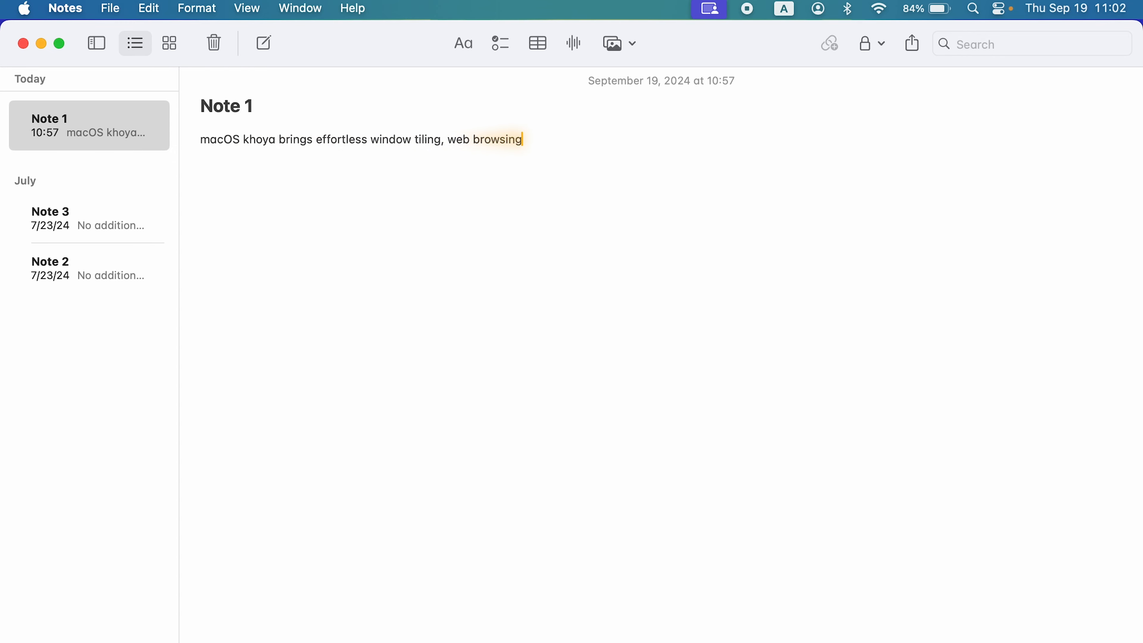
text(with few distractions,)
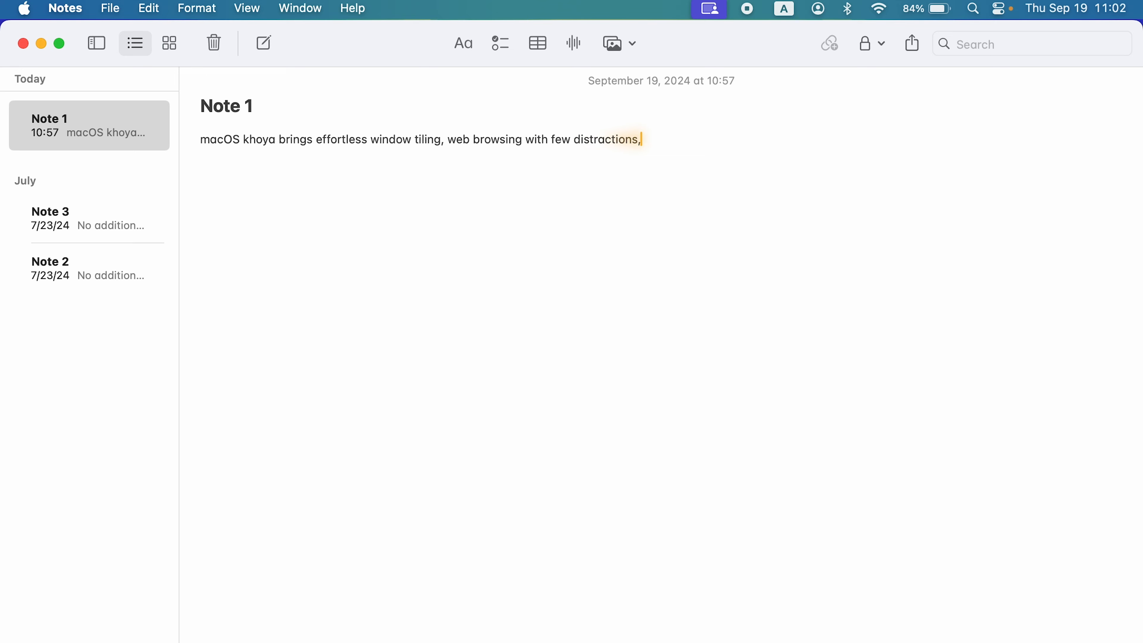
text(new iPhone Mirroring and)
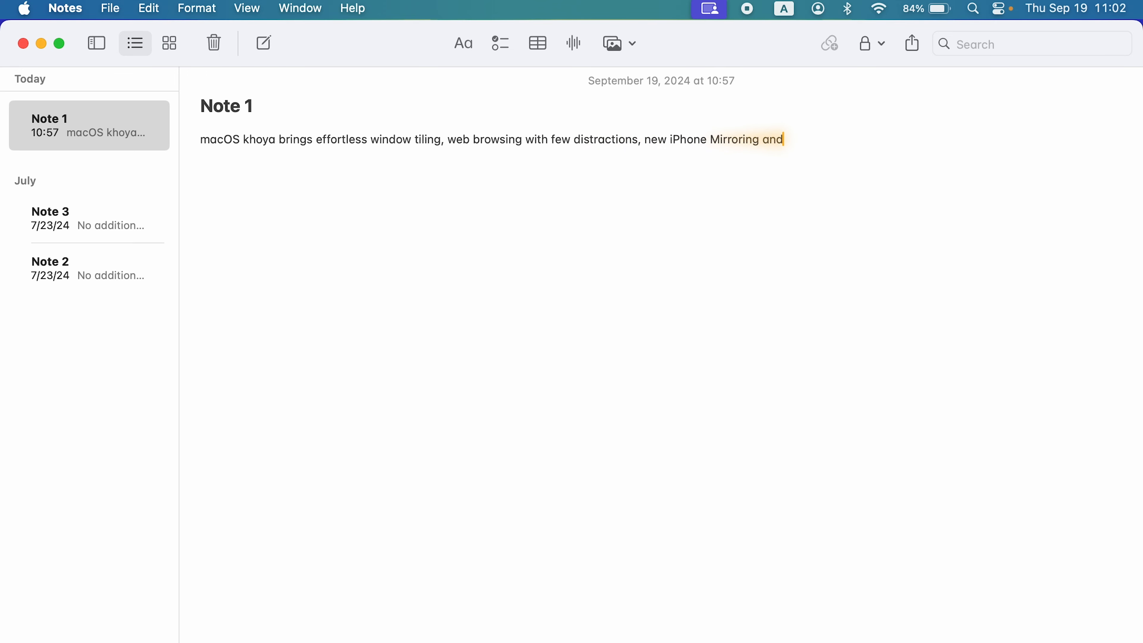
text(support for Apple Intelligence)
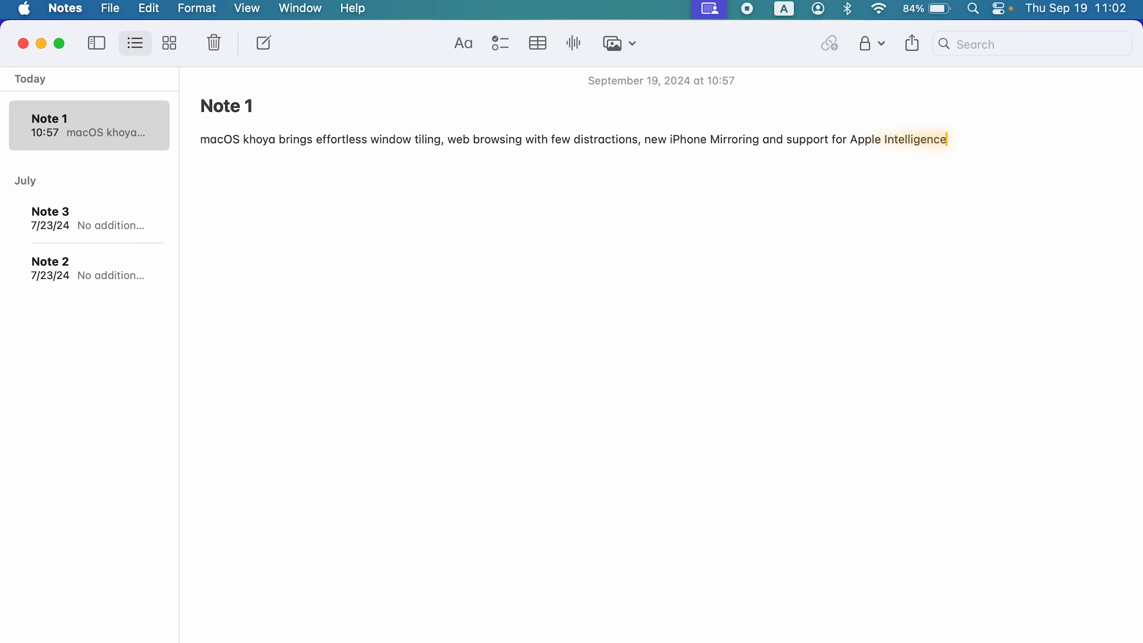
text(.)
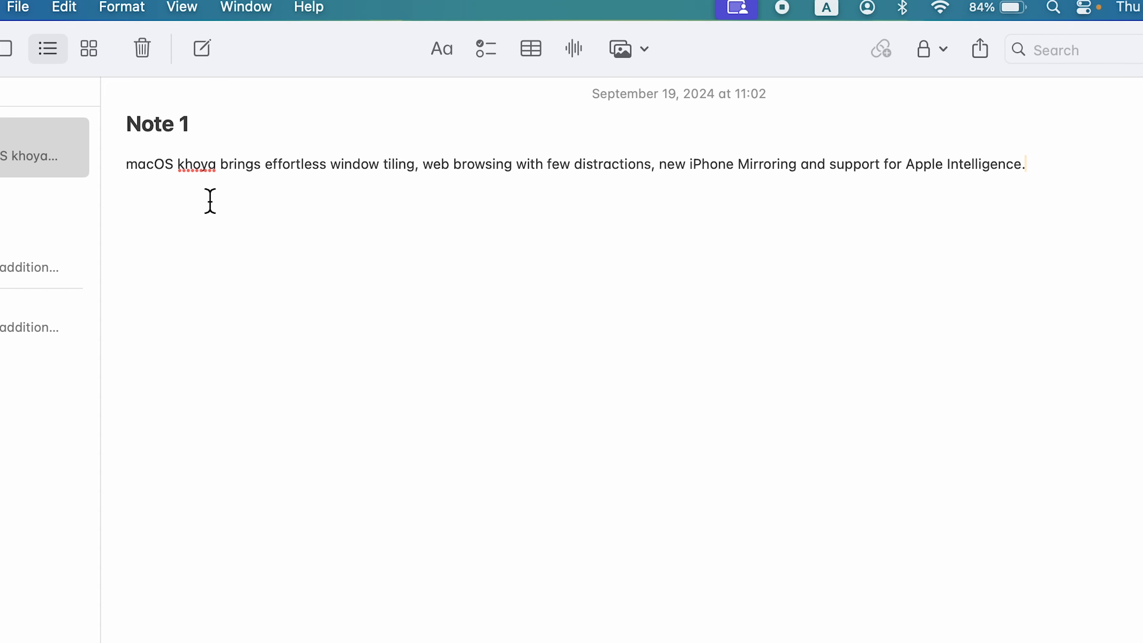
mouse_move(292, 224)
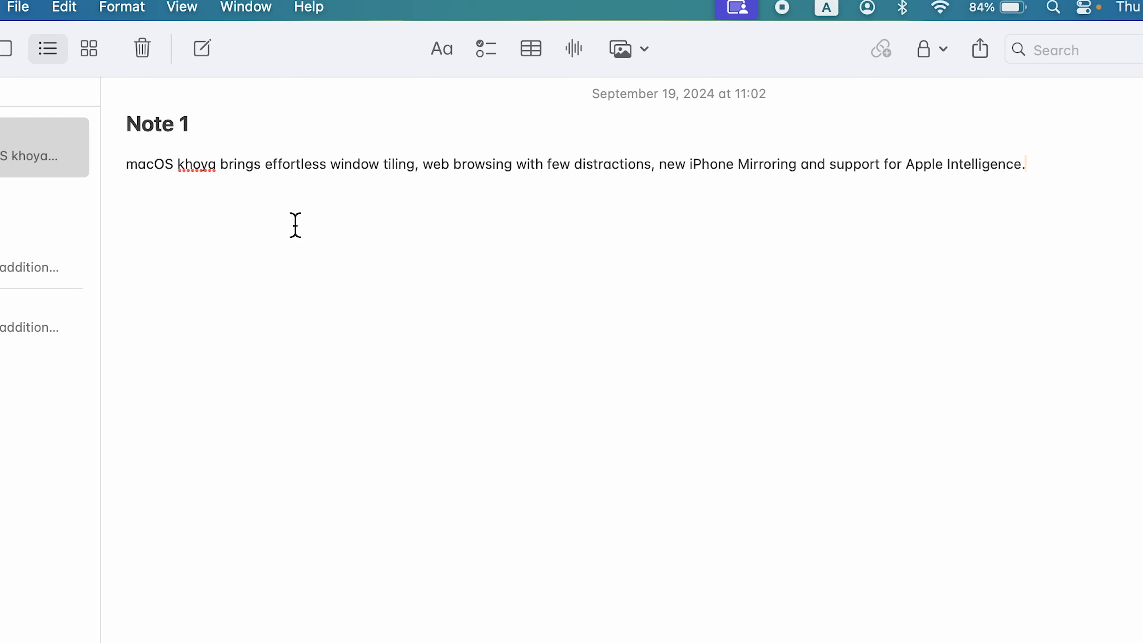
mouse_move(270, 164)
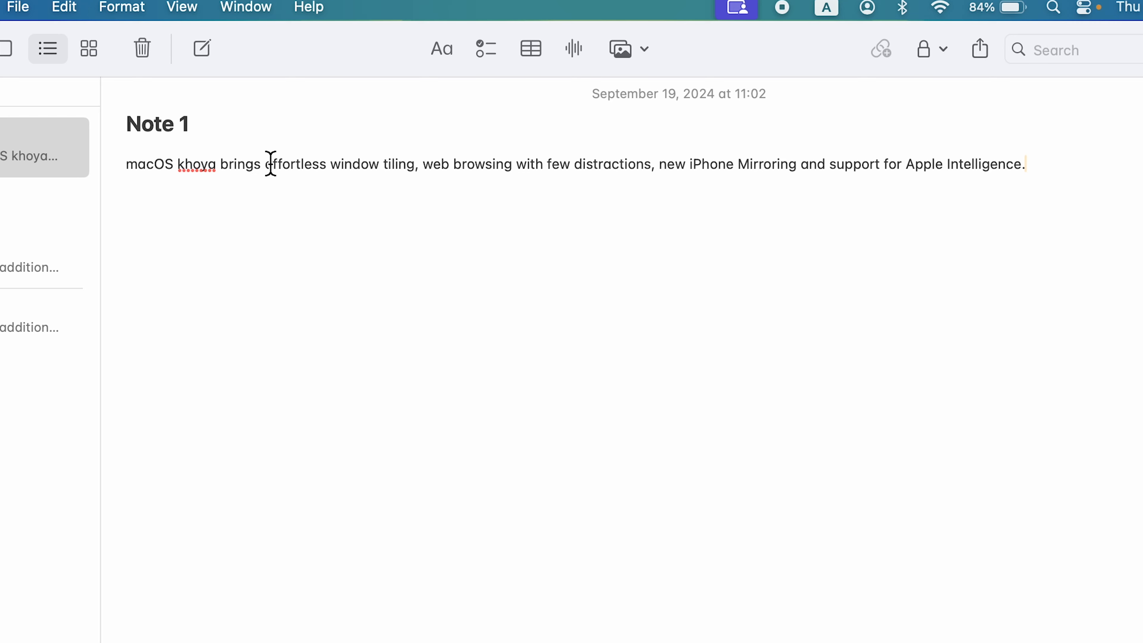
mouse_move(1061, 177)
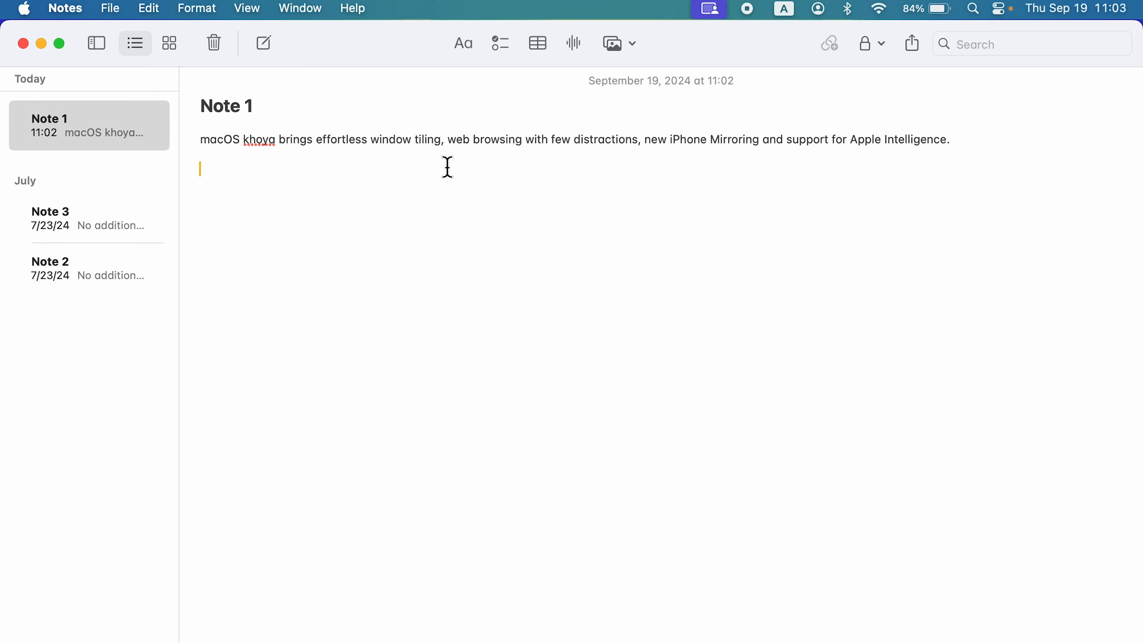
mouse_move(680, 150)
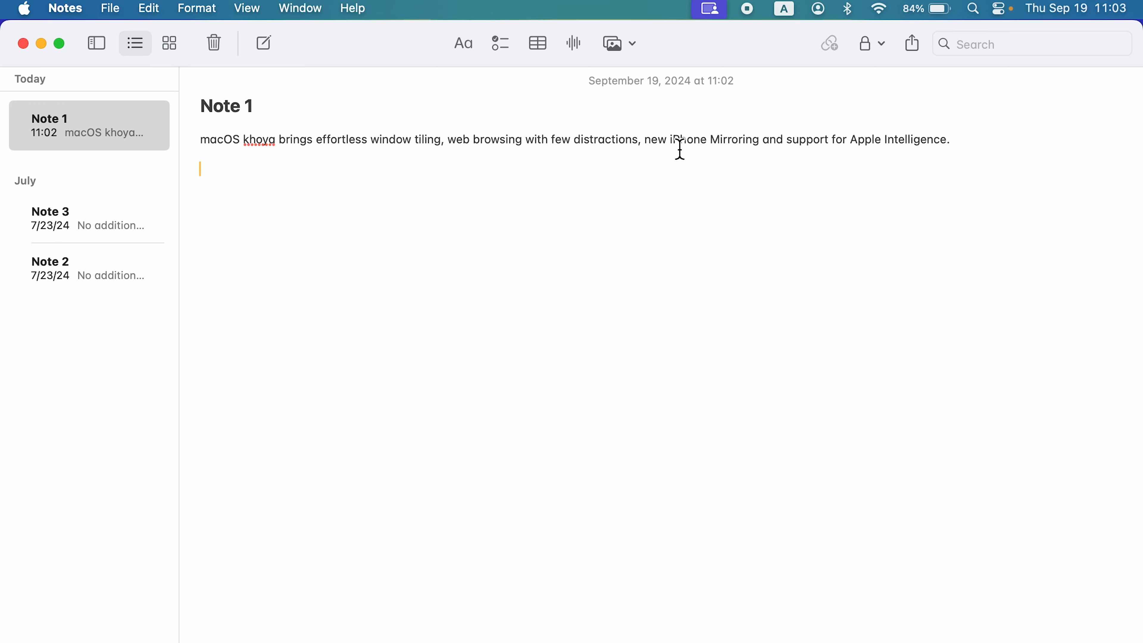
mouse_move(451, 175)
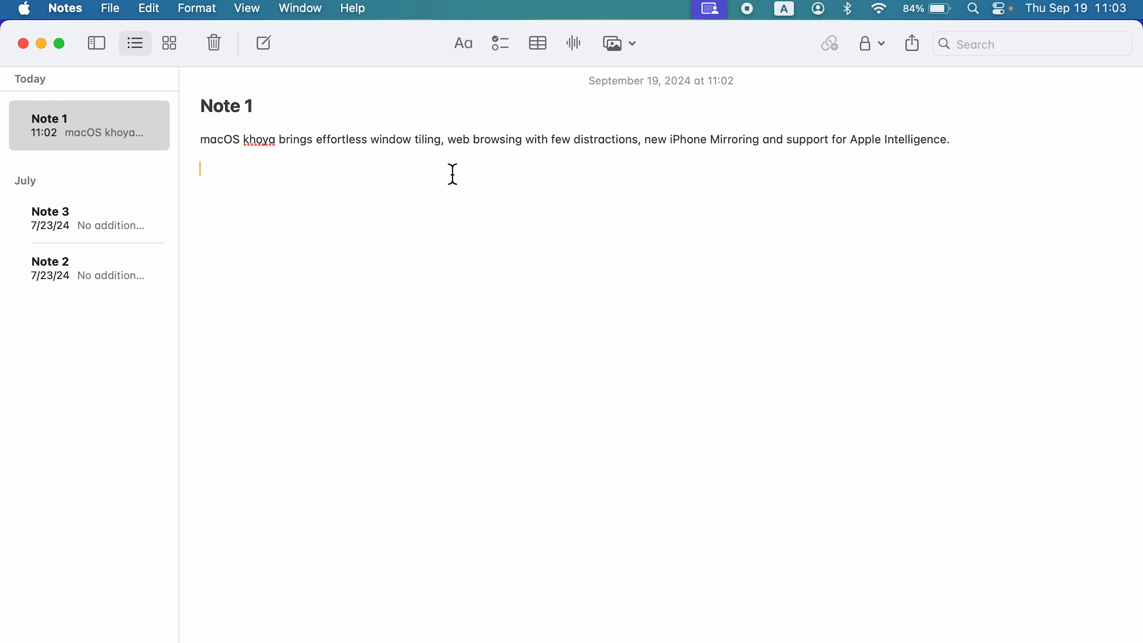
mouse_move(955, 144)
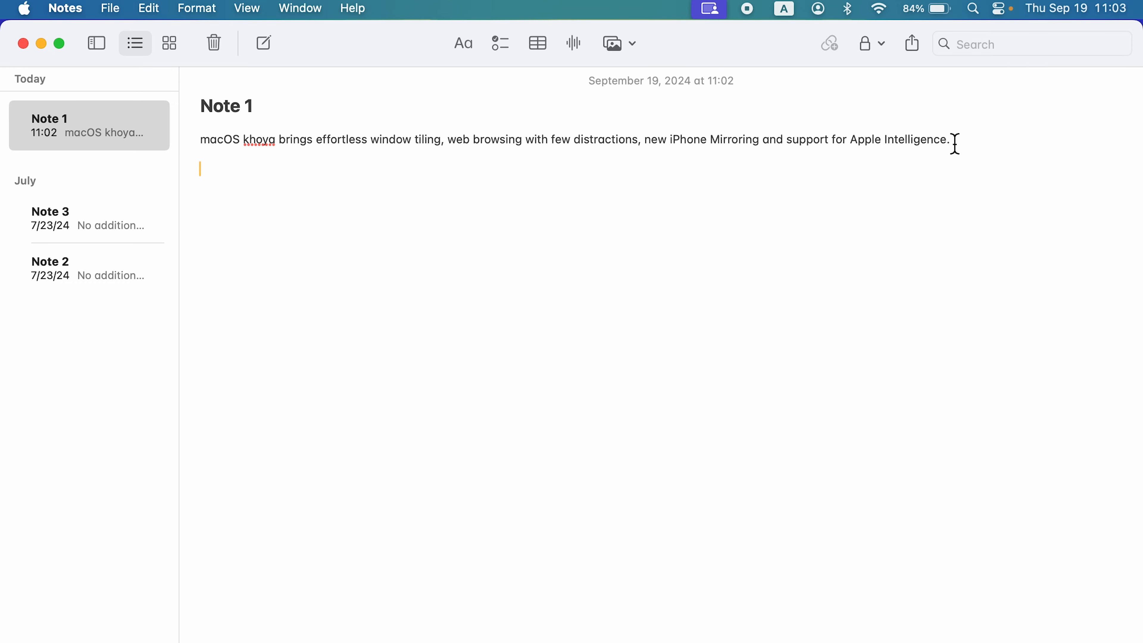
mouse_move(416, 257)
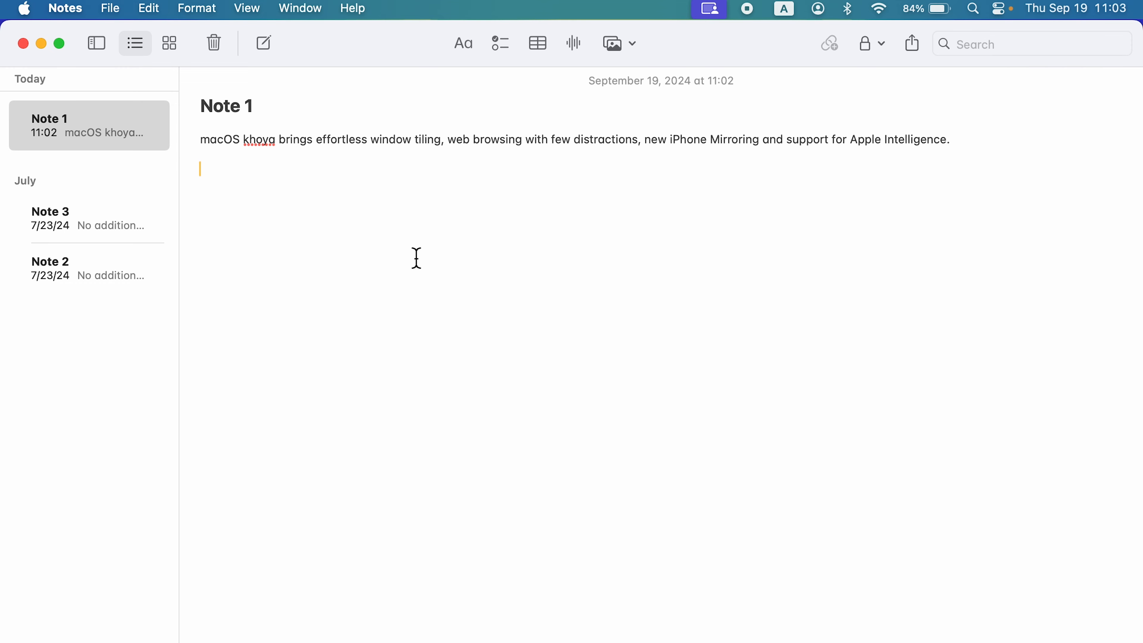
mouse_move(511, 358)
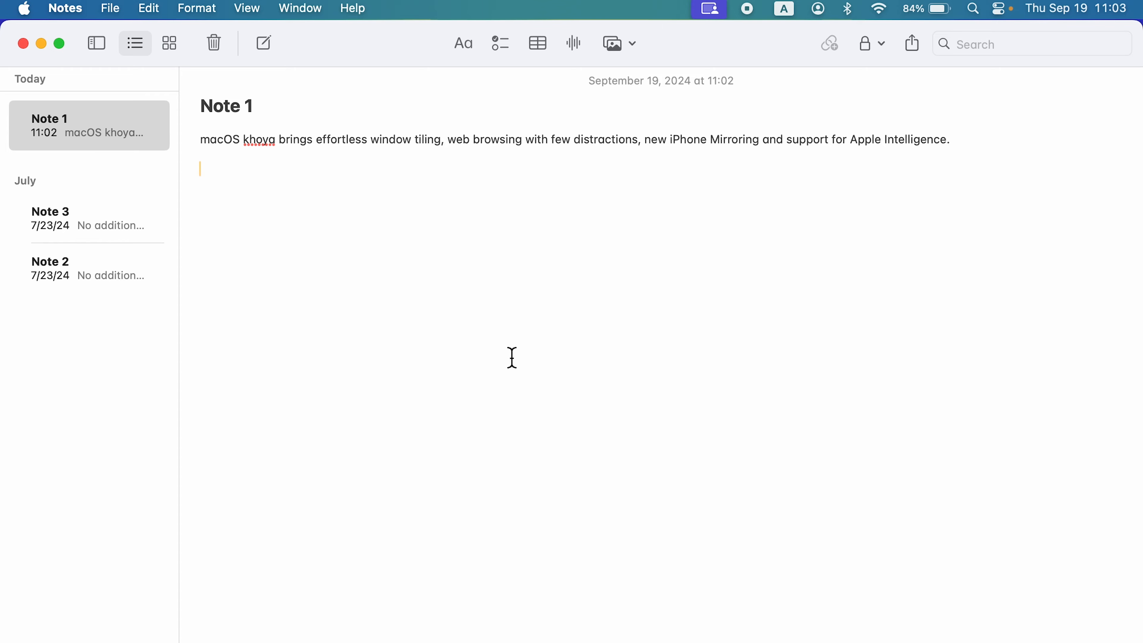
Bring System Settings' Dictation section back to the front
click(798, 621)
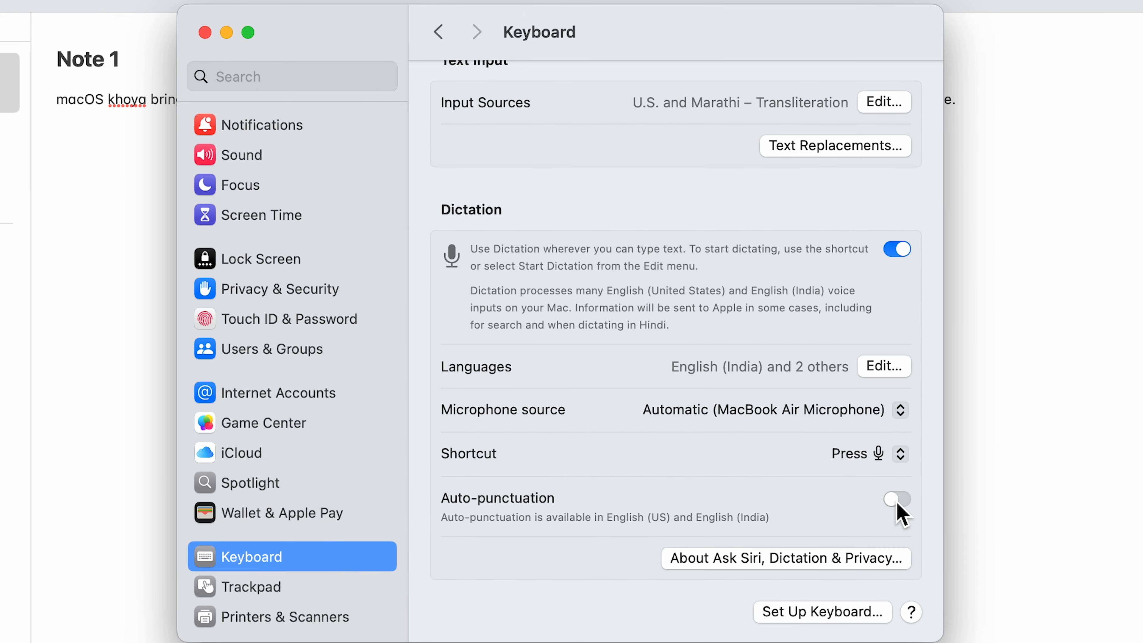
Switch Auto-punctuation back on, then start dictation with F5 on the new line in Note 1
click(896, 499)
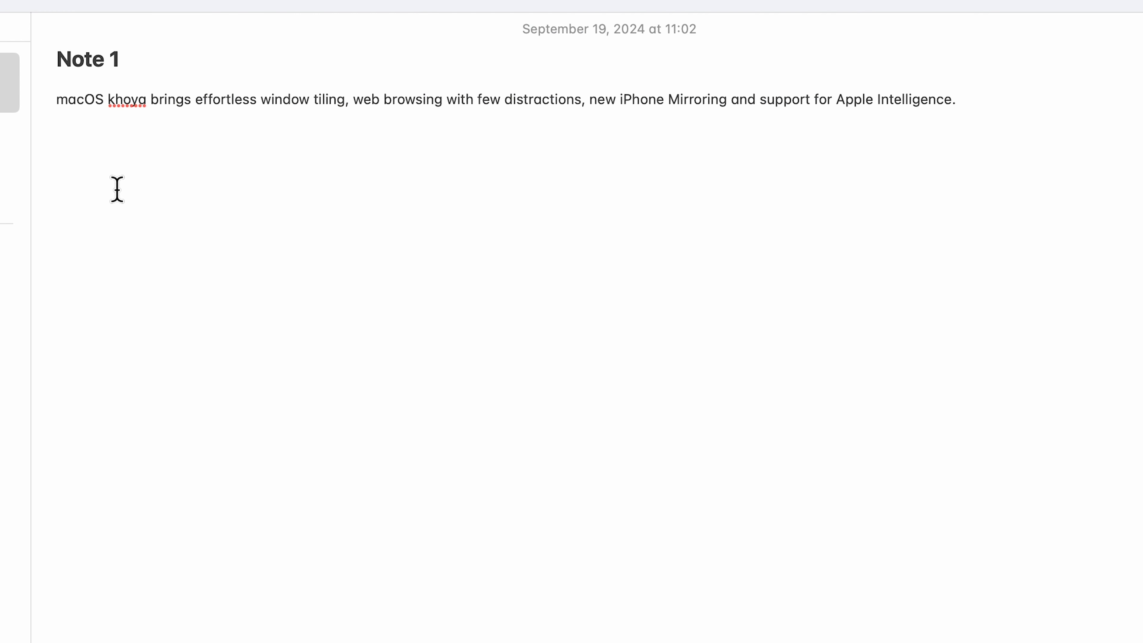
key(f5)
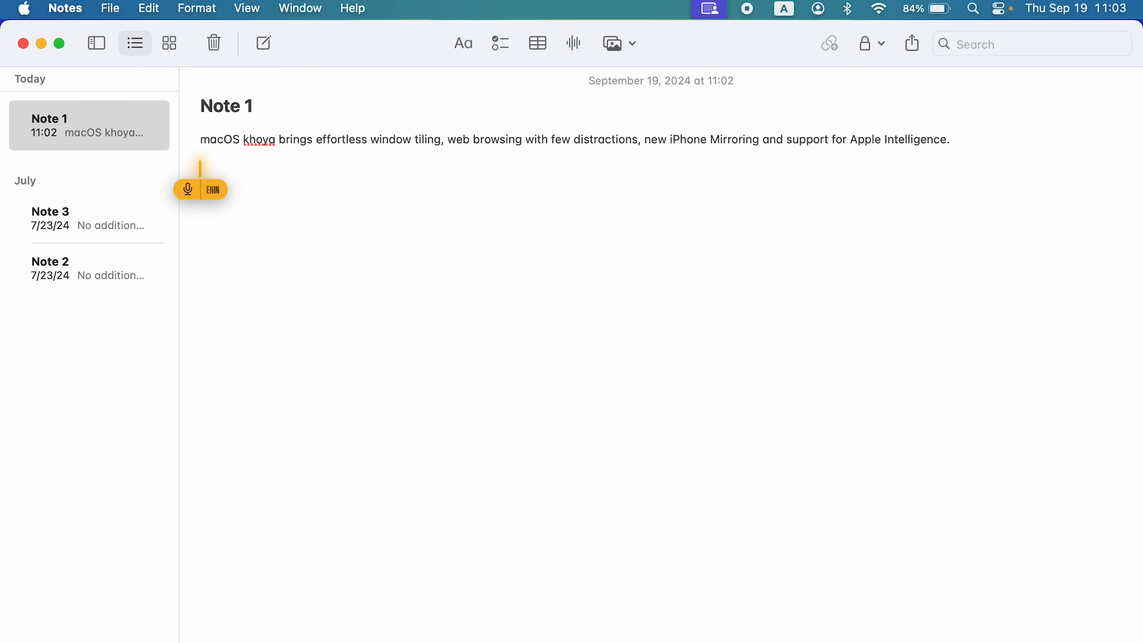
Dictate the macOS features sentence again, ending in Apple Intelligence, with auto-punctuation on
text(macOS)
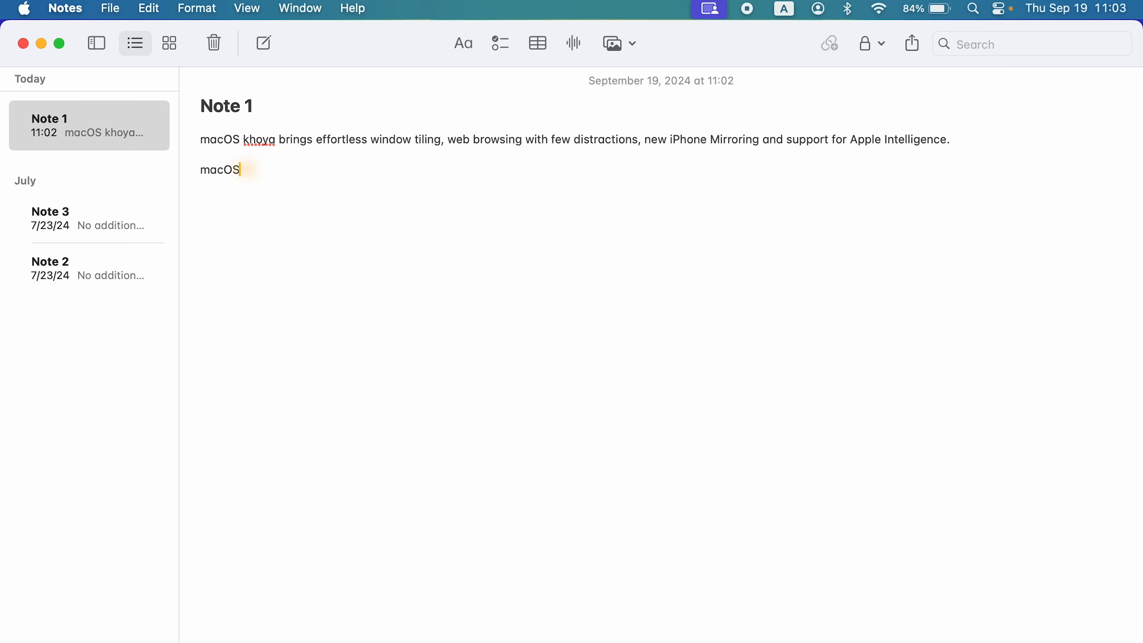
text(Siya brings effortless window tiling web browsing)
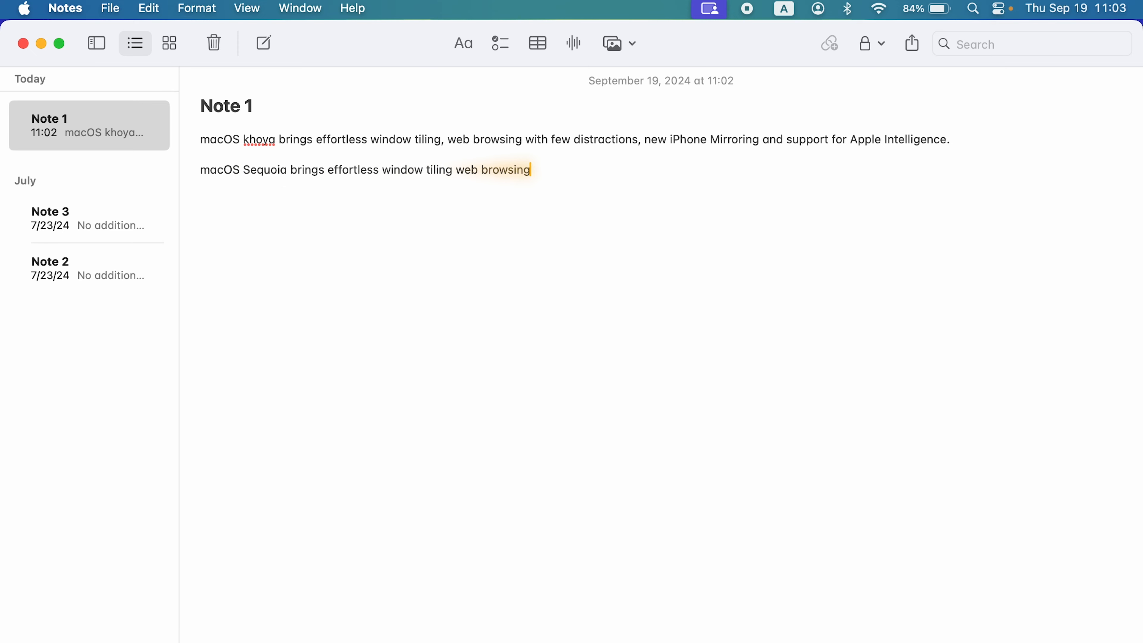
text(with few distractions, new)
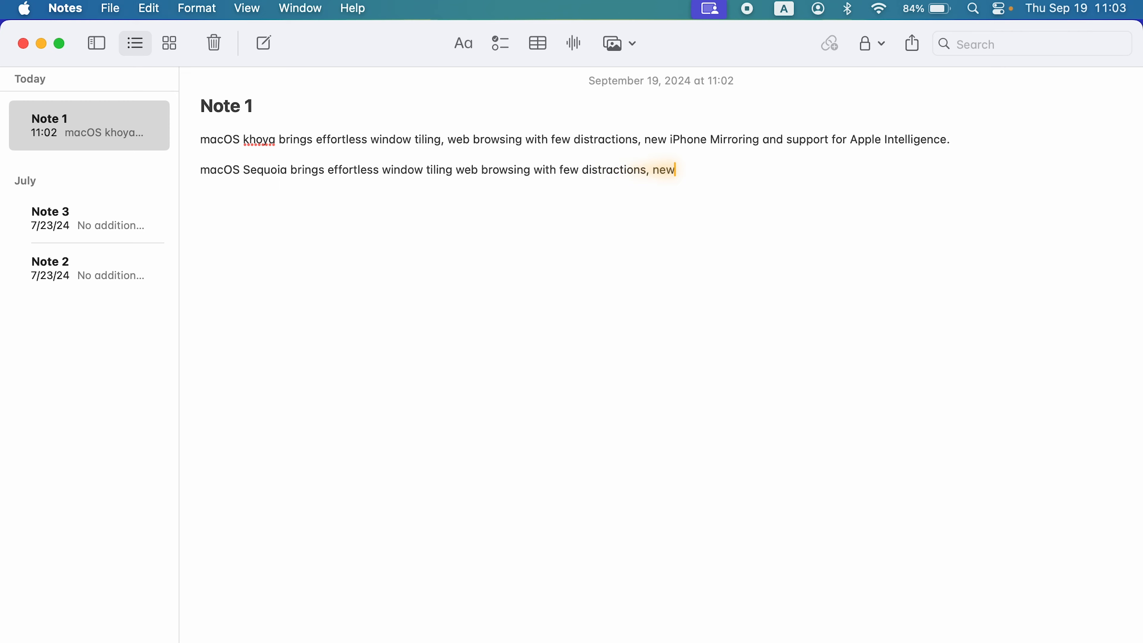
text(iPhone Mirroring and support for)
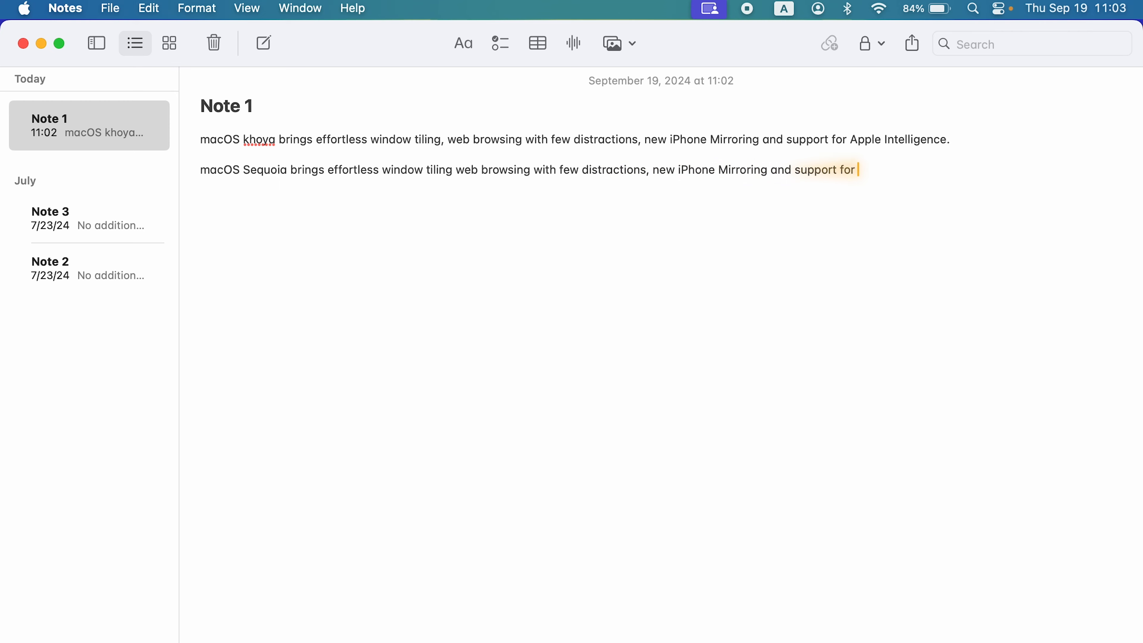
text(Apple Intelligence)
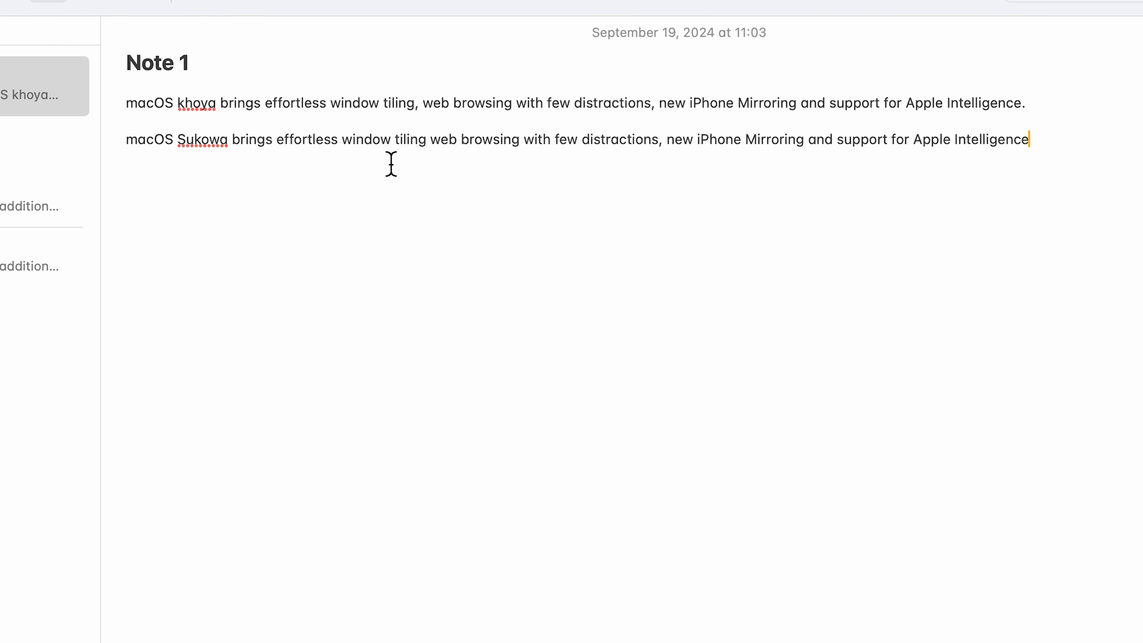
mouse_move(427, 142)
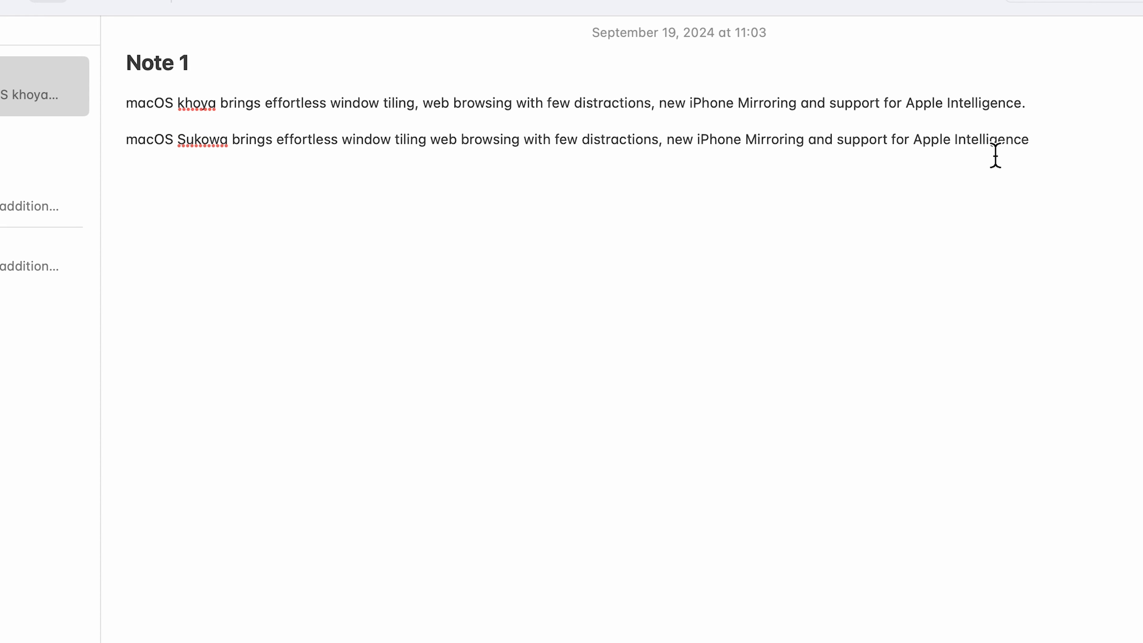
mouse_move(1079, 146)
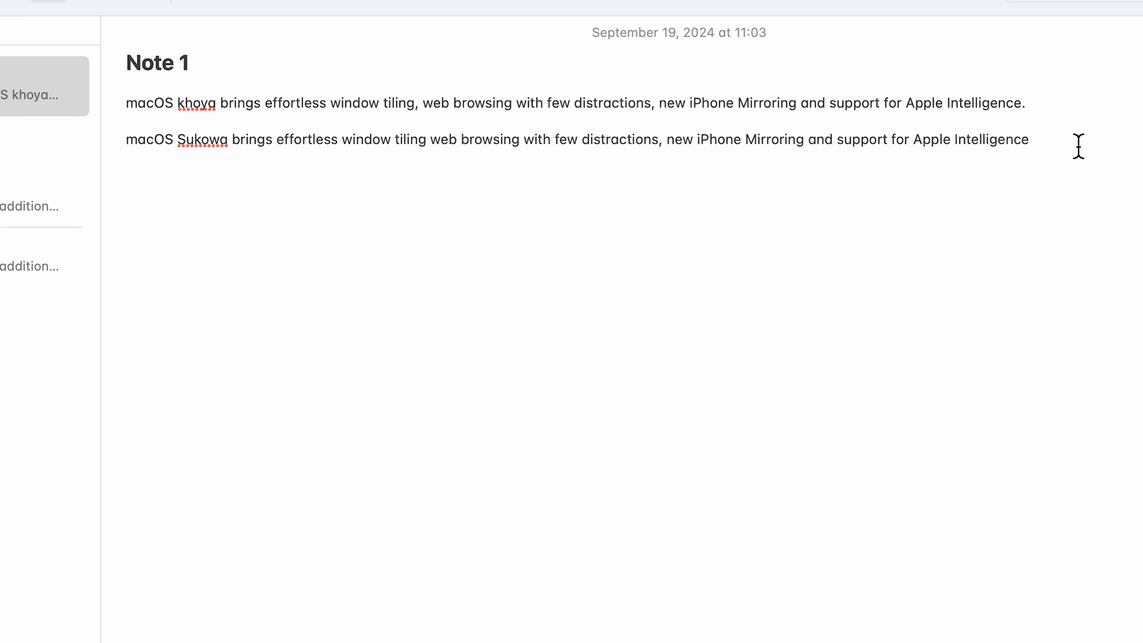
End the second dictated sentence in Note 1 with a period after 'Apple Intelligence'
text(.)
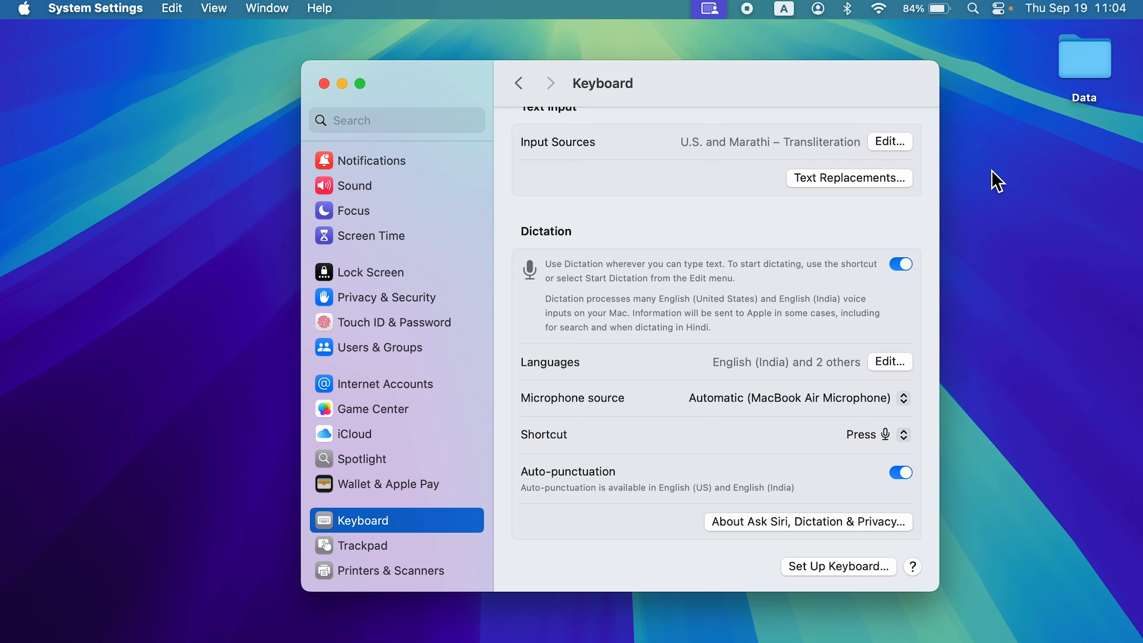
mouse_move(353, 111)
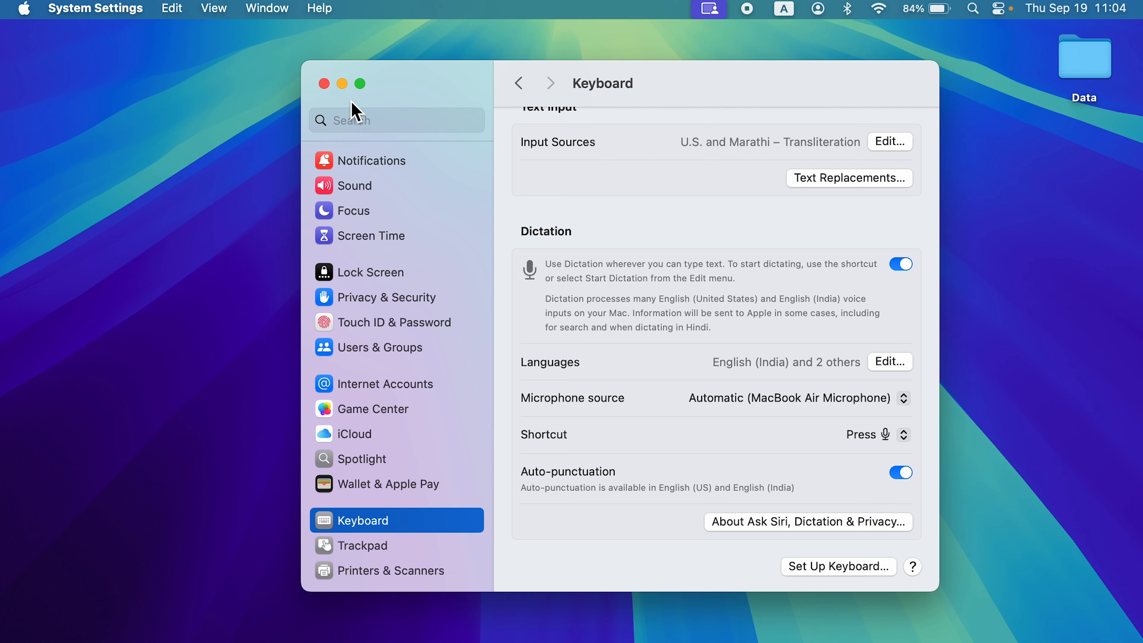
Close the System Settings window, leaving the Finder desktop empty
click(324, 83)
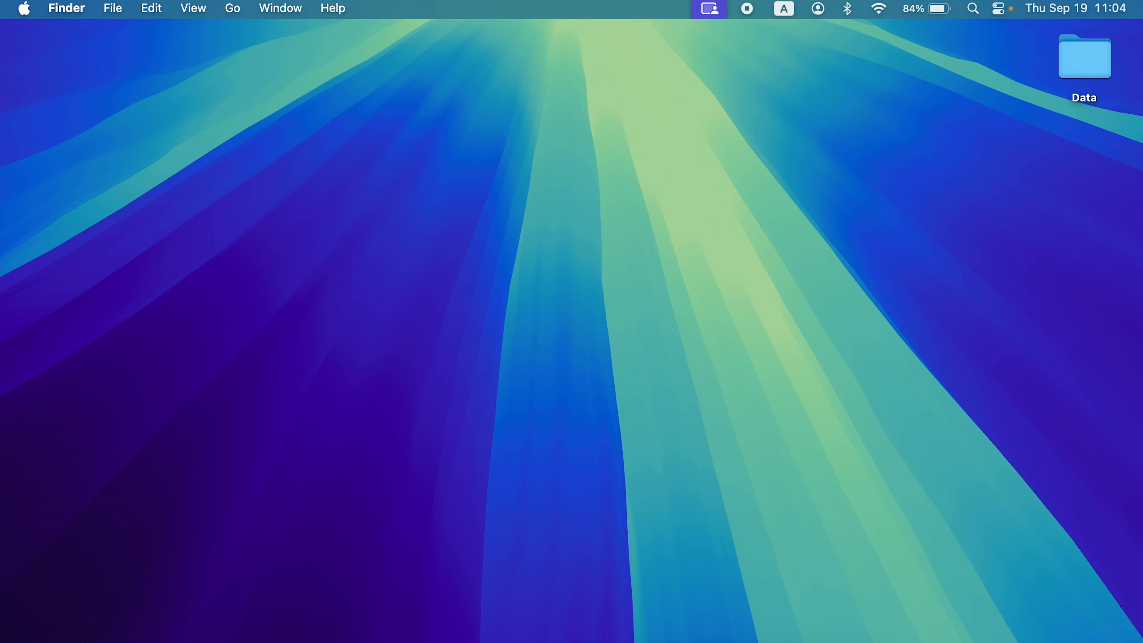